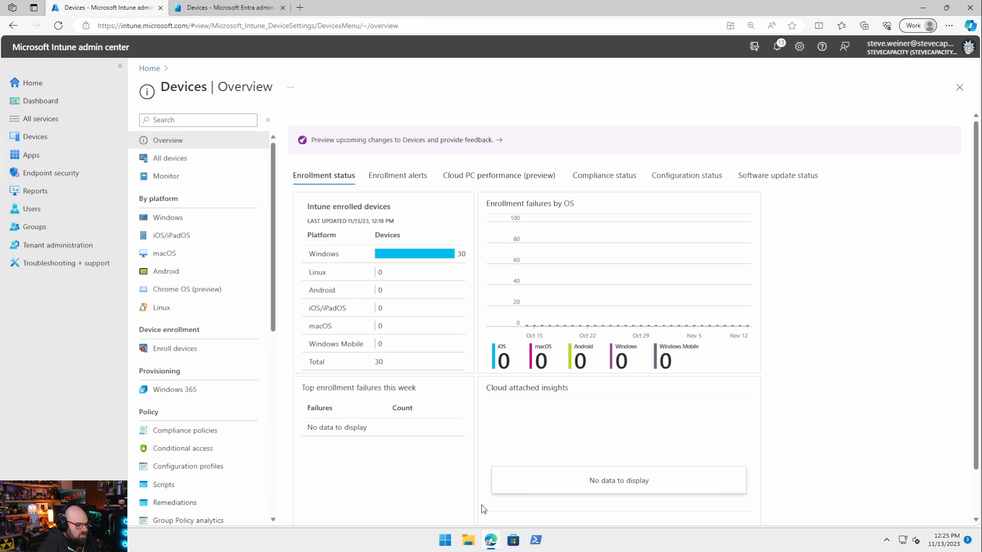
Step: Check the built-in Administrator account in Local Users and Groups (lusrmgr.msc), then close it
left_click(444, 540)
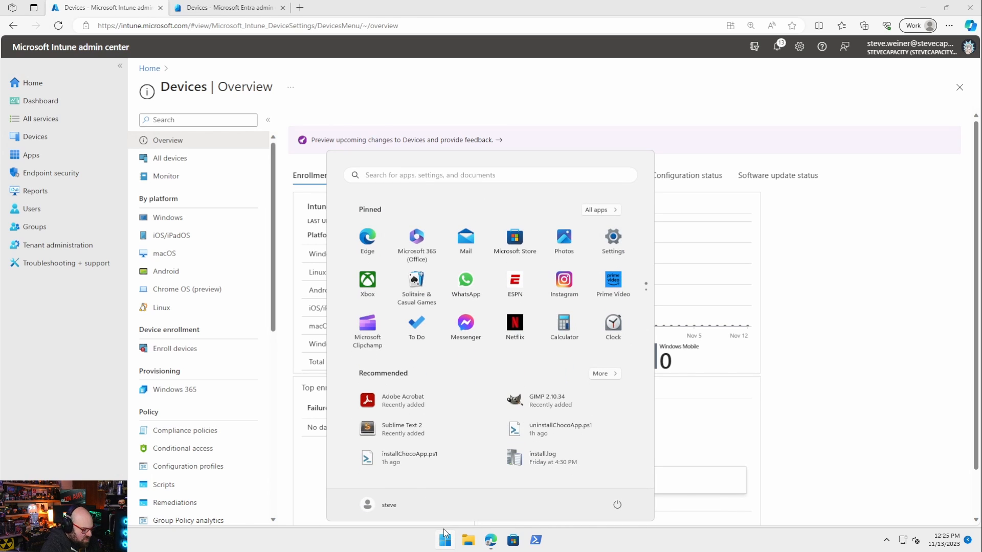
type("lusrmgr.msc")
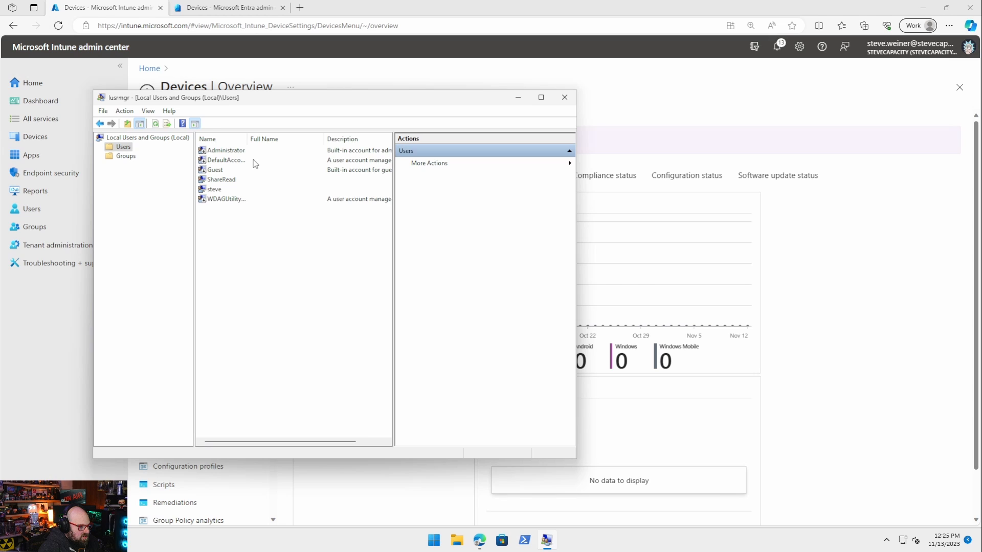
left_click(225, 150)
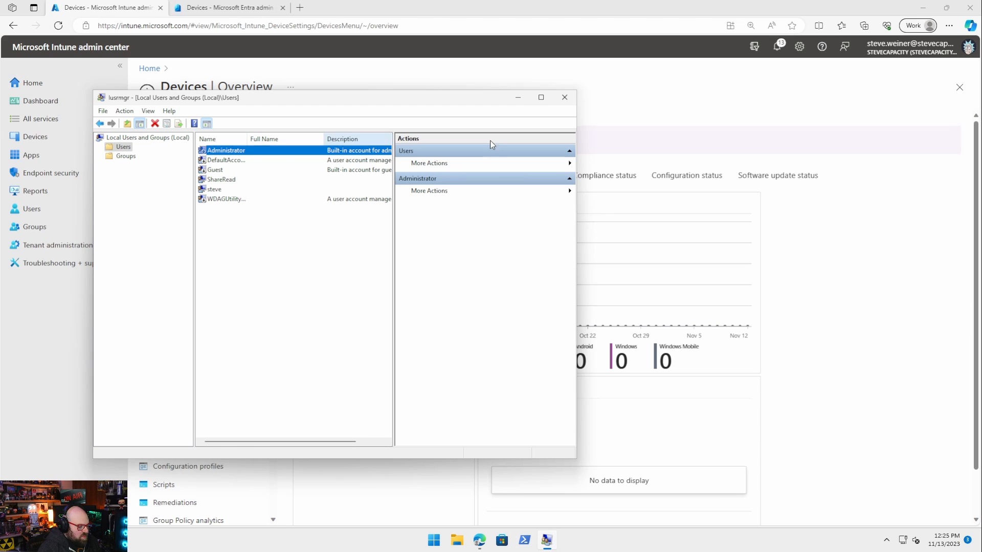
left_click(564, 98)
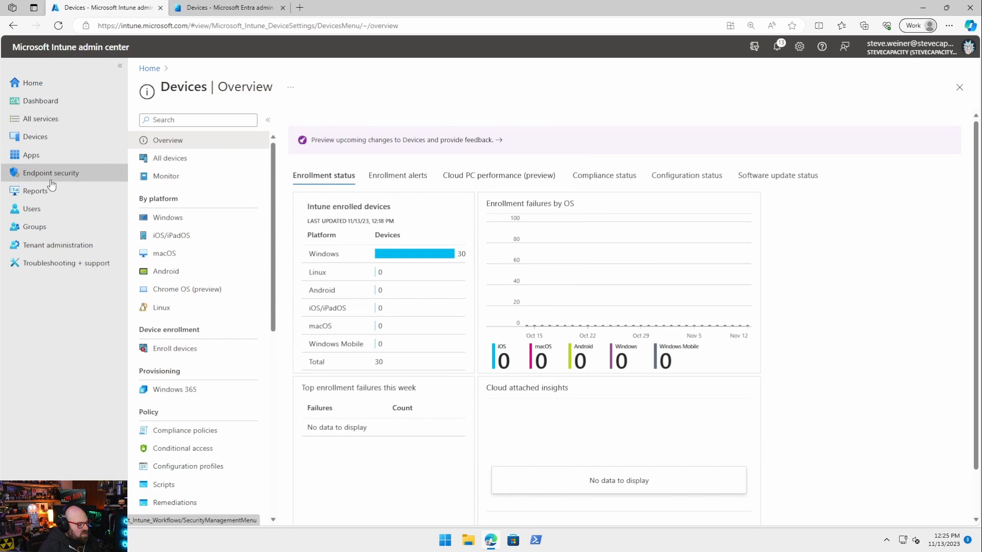
Step: Browse Endpoint security Account protection policies and abandon creating a new policy there
left_click(51, 172)
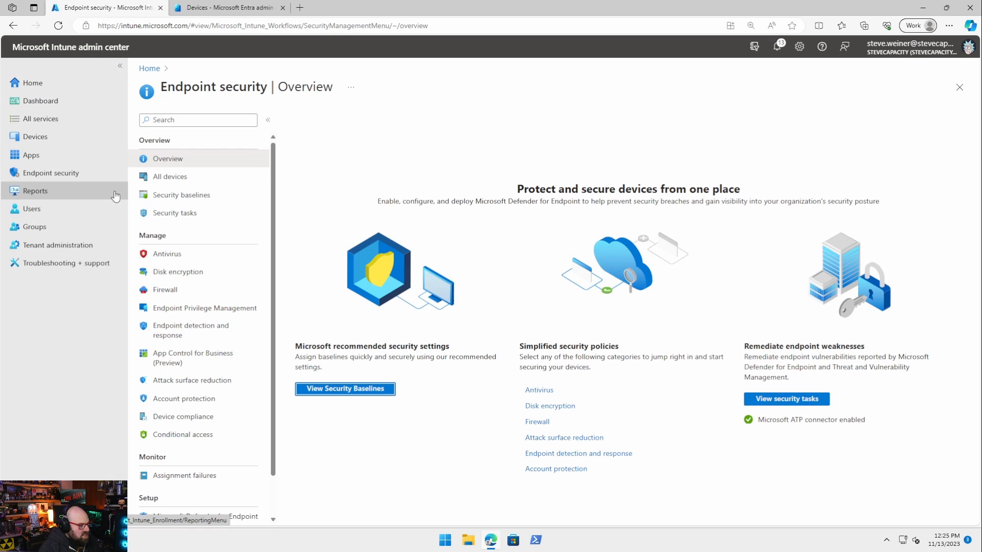
mouse_move(183, 399)
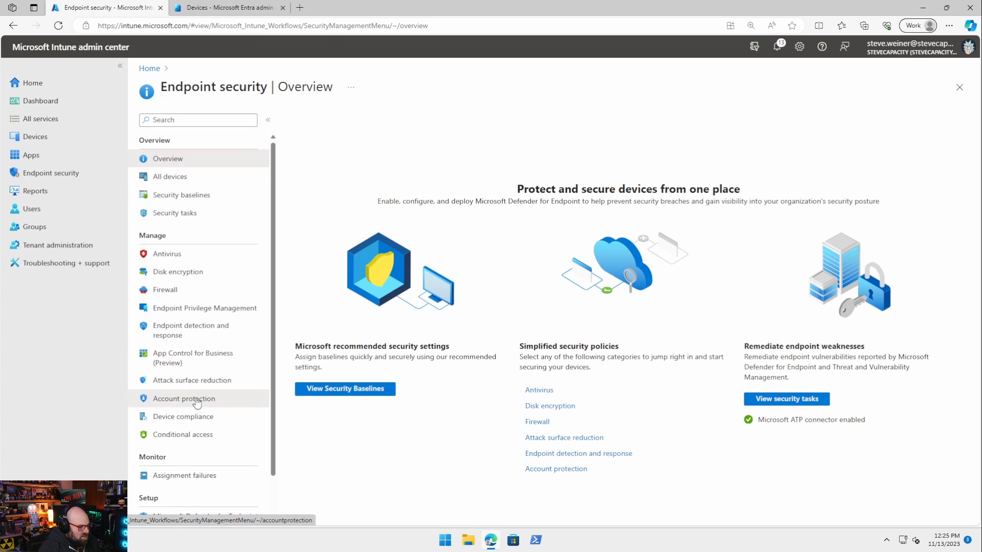
left_click(183, 398)
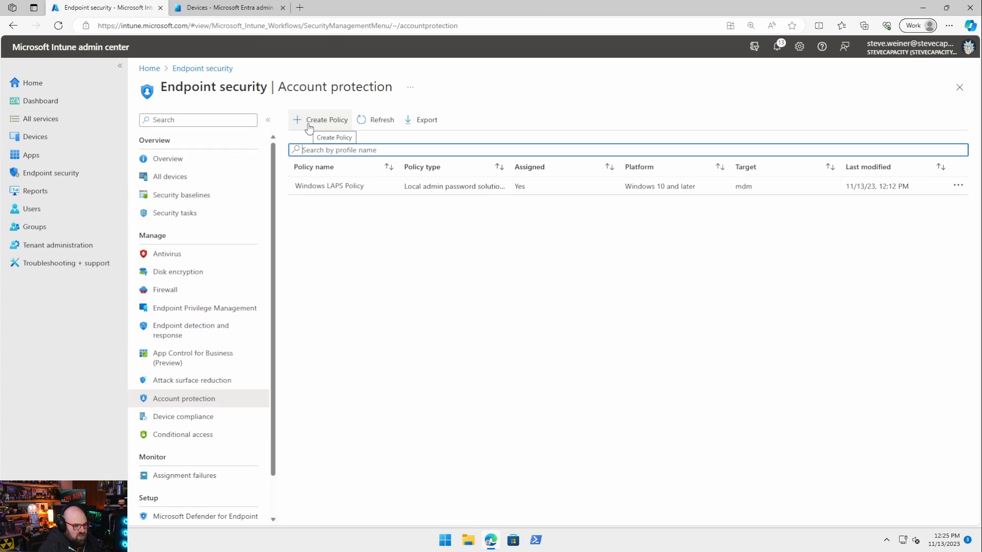
left_click(325, 119)
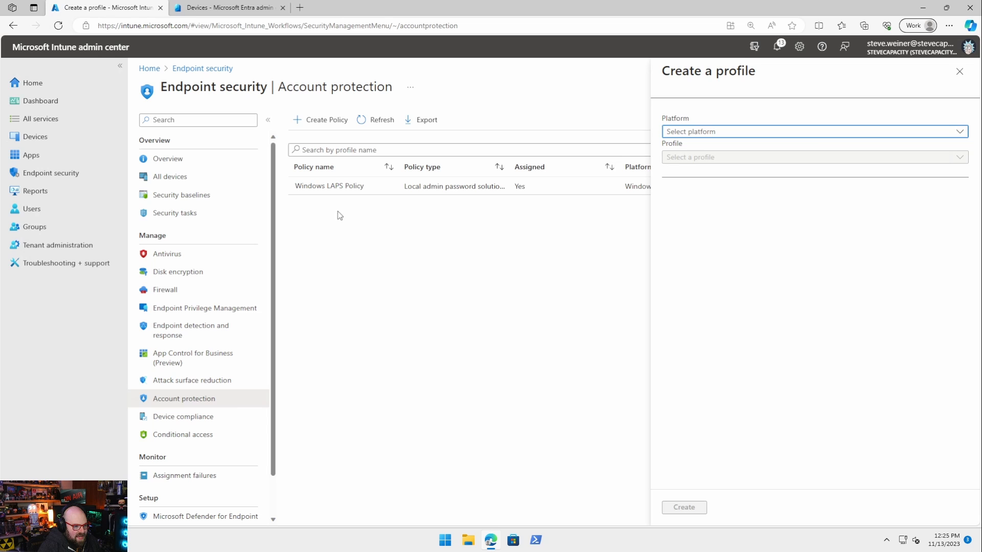
left_click(958, 70)
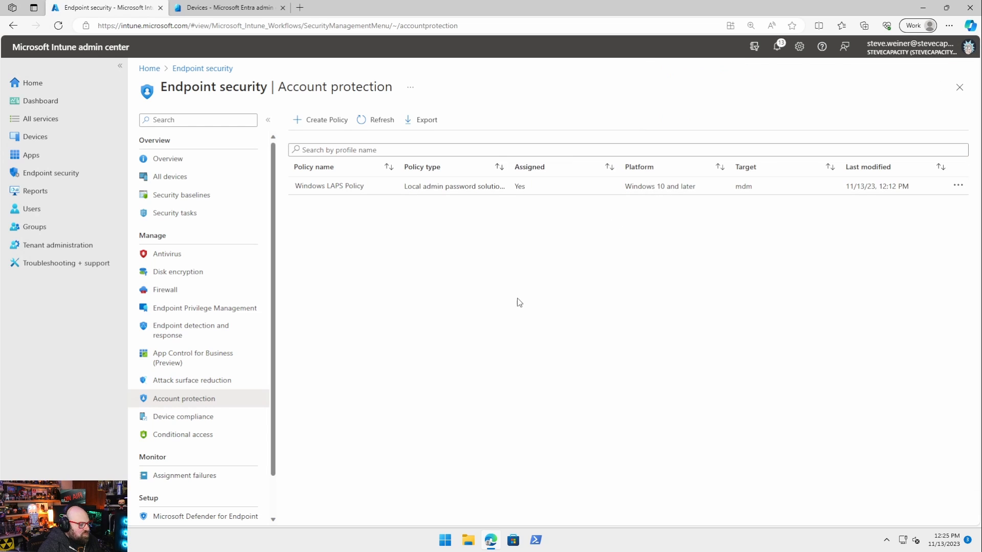
mouse_move(540, 338)
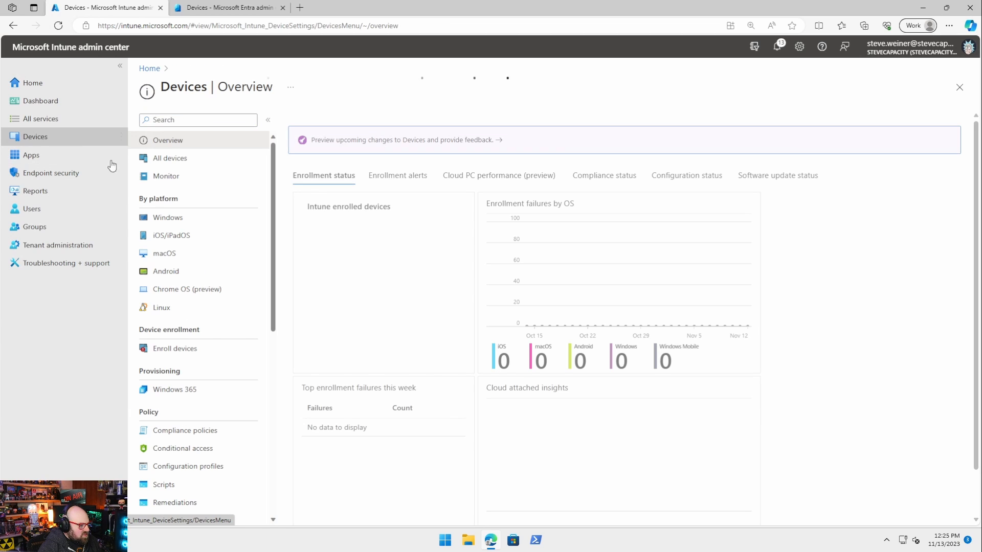
Step: Create a Windows 10 and later Templates > Custom profile named "M365 - LAPS Account"
left_click(168, 217)
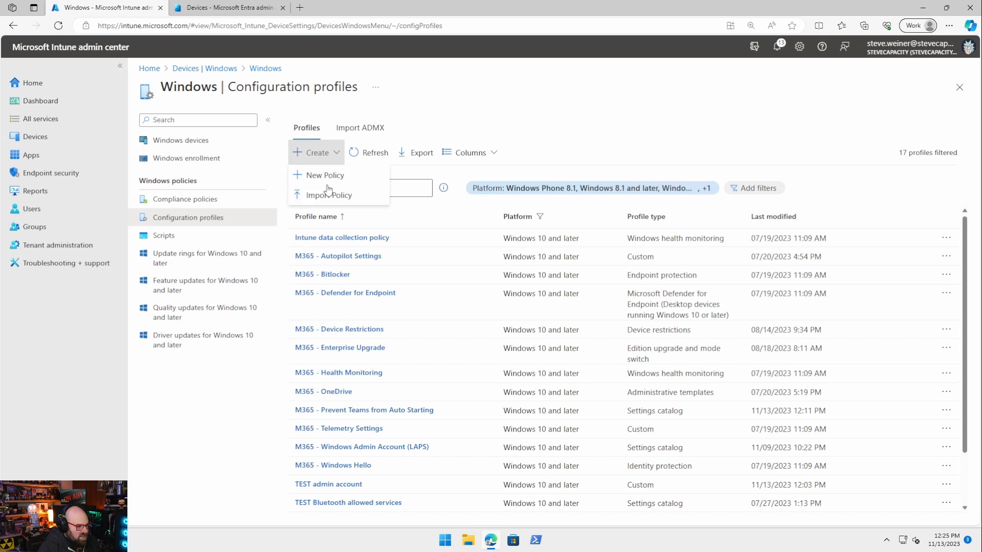
left_click(325, 175)
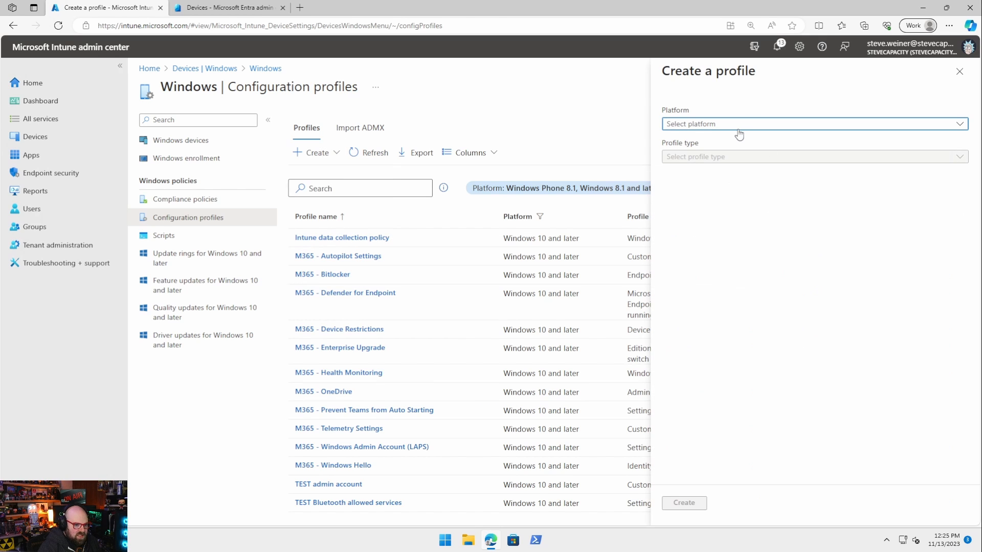
left_click(811, 124)
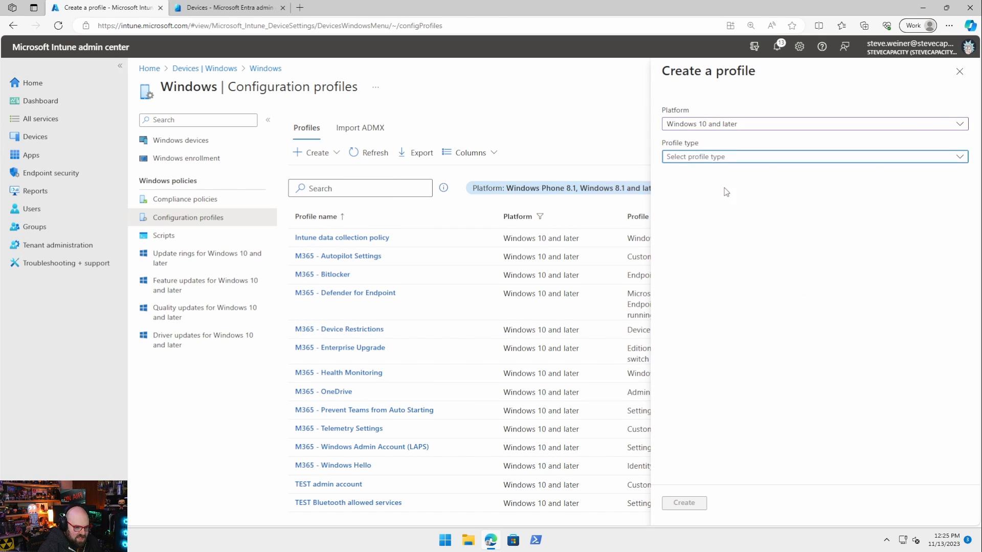
left_click(810, 157)
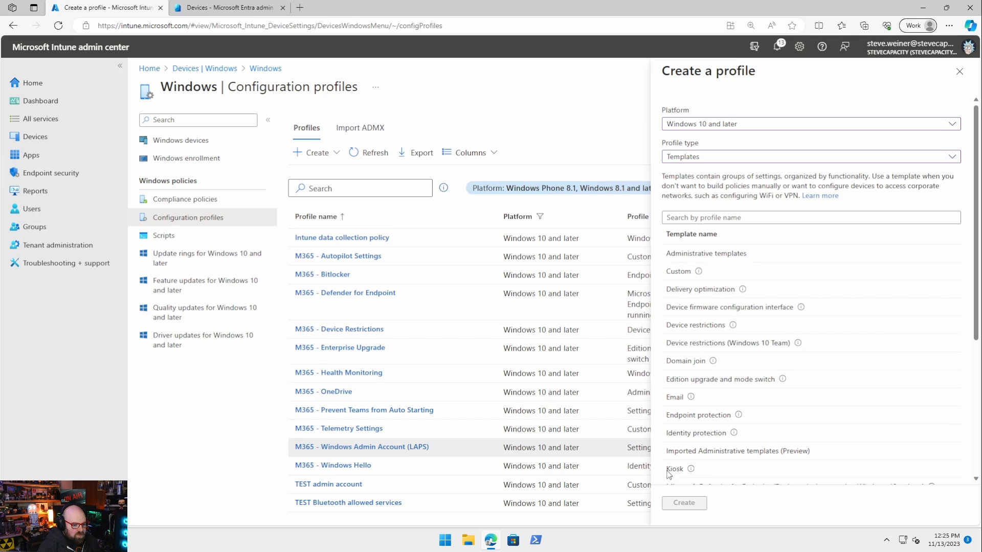
mouse_move(684, 503)
type("M")
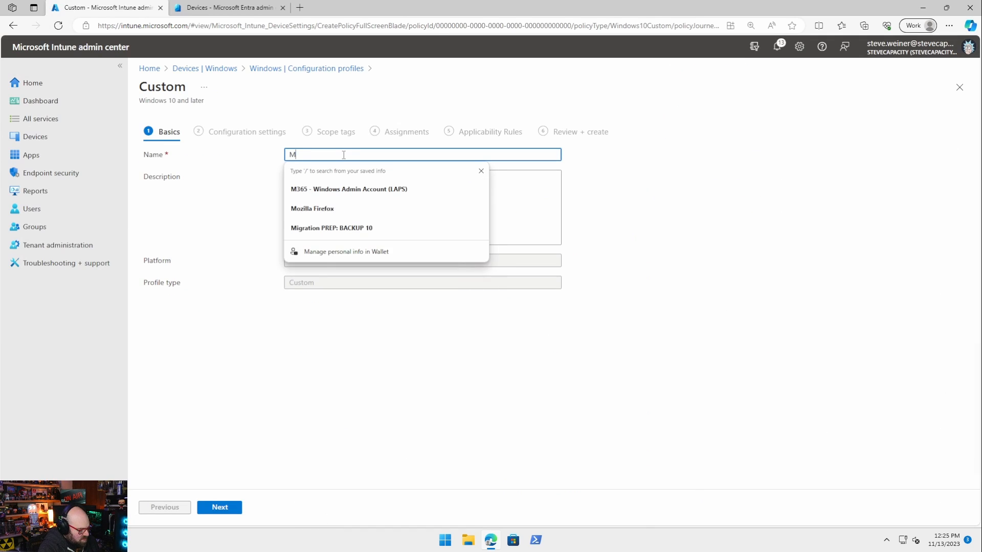
type("365 - LAPS Acco")
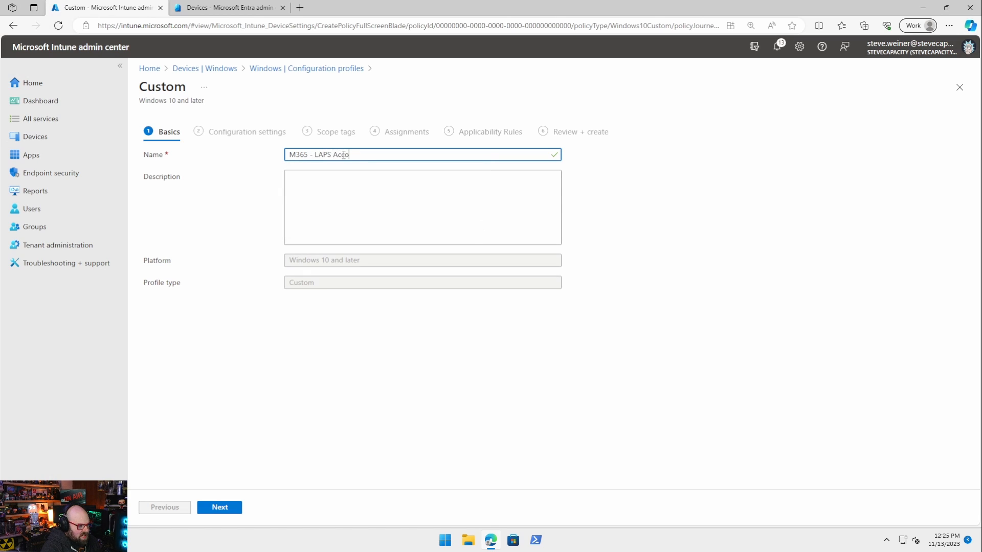
type("unt")
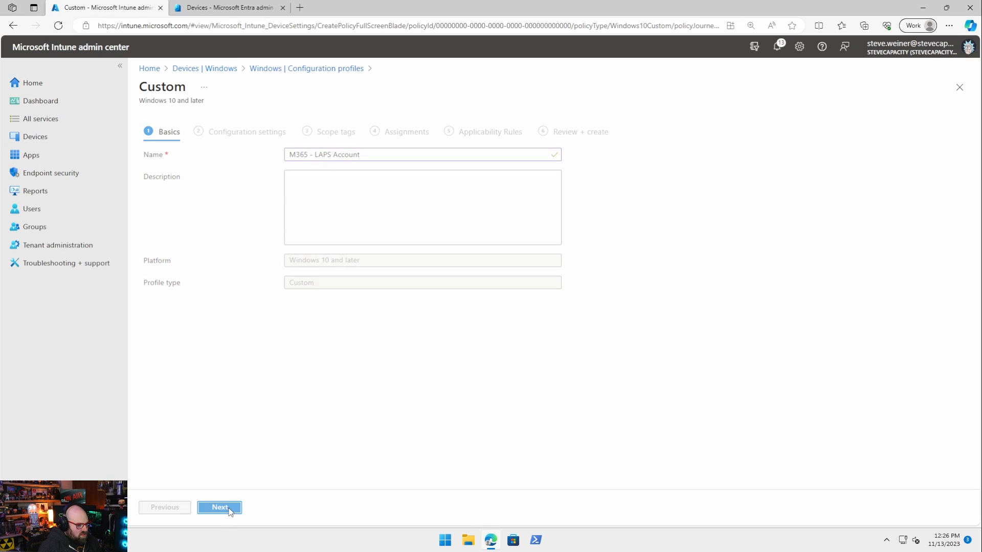
Step: Add a row "Add local Admin account" with the Accounts/Users/YOURUSERNAME password OMA-URI path
left_click(219, 507)
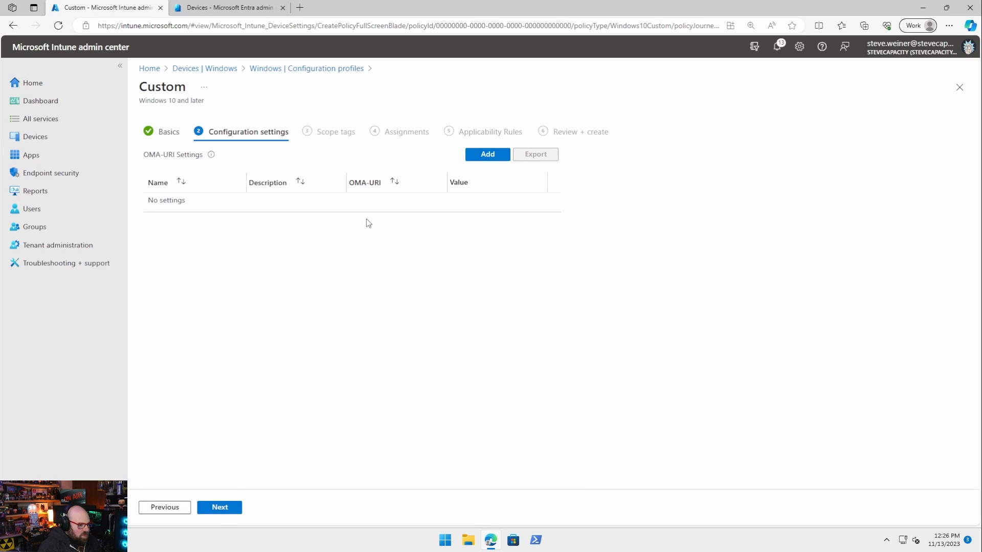
left_click(487, 154)
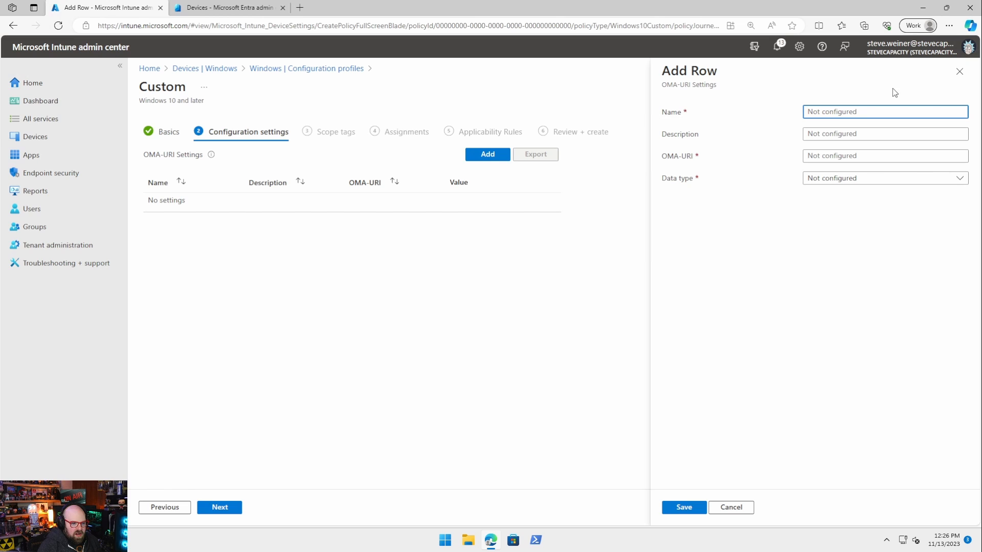
left_click(884, 112)
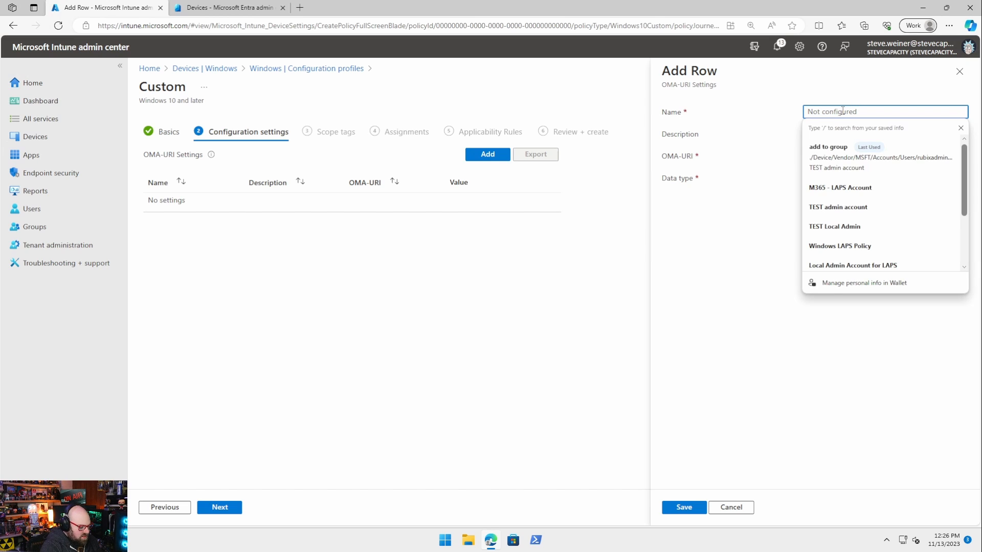
type("rubixadm")
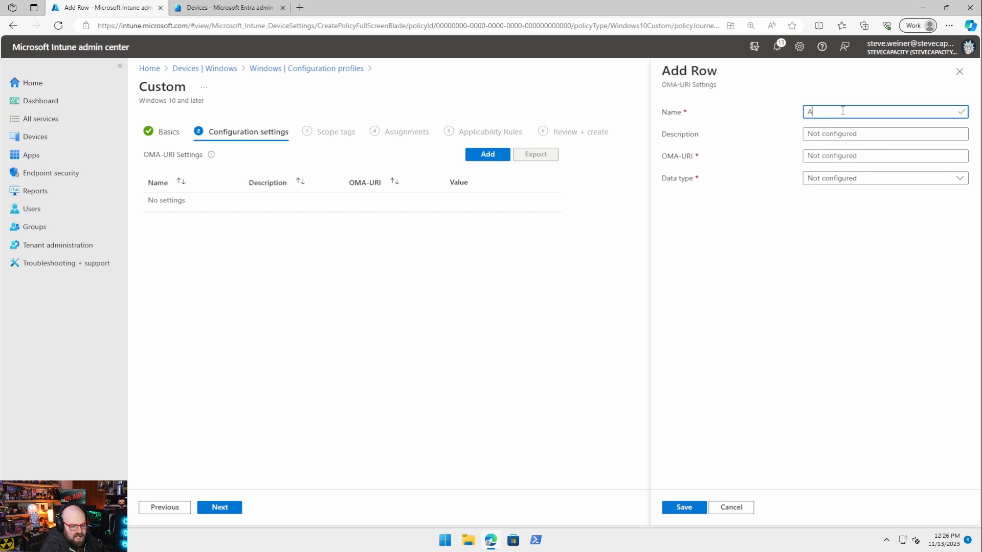
type("dd local Admin account")
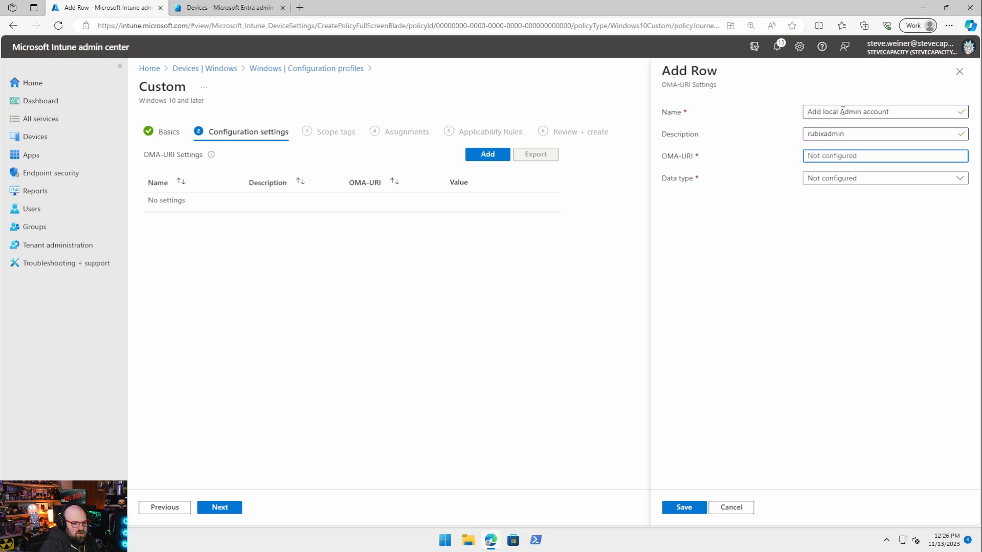
type("./Device/Vendor/MSFT/")
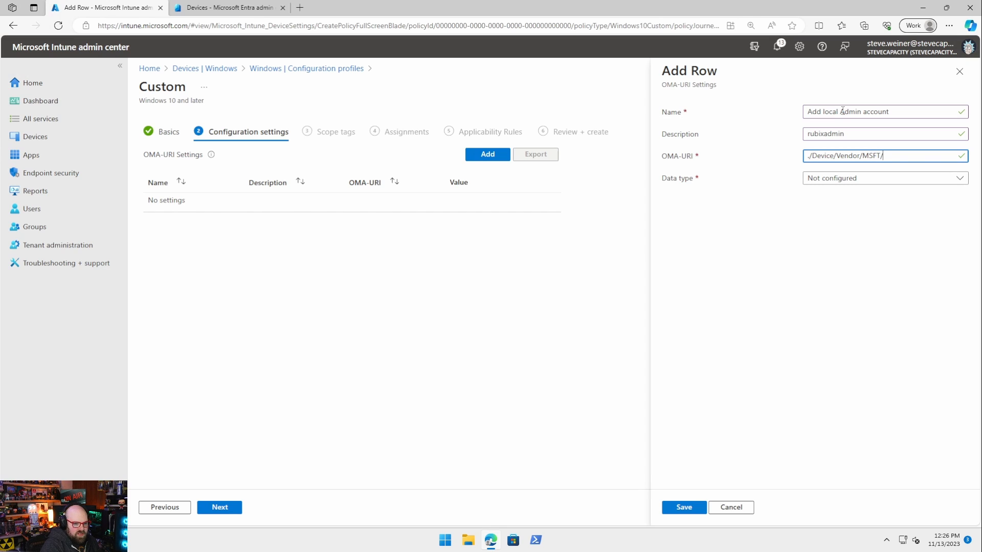
type("Accounts/Users/")
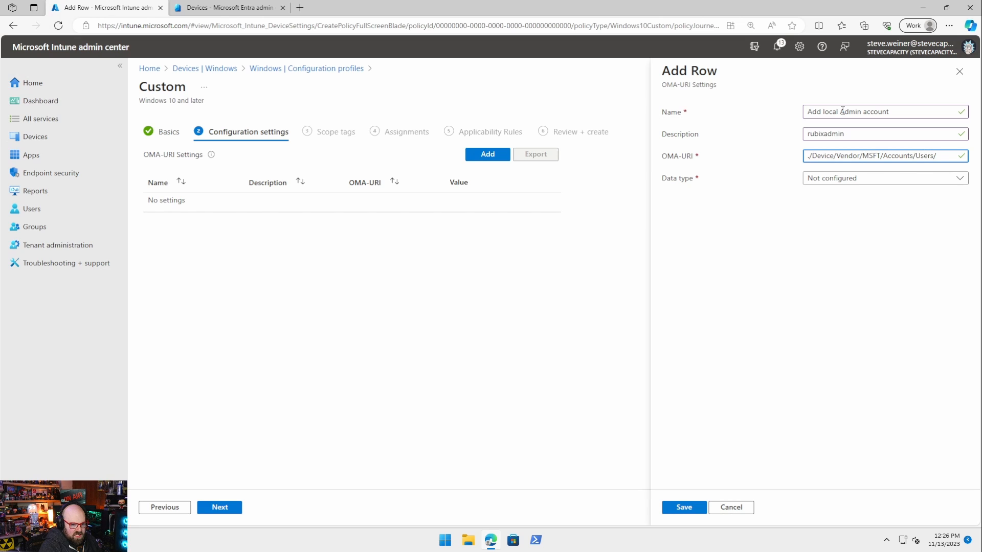
type("Y")
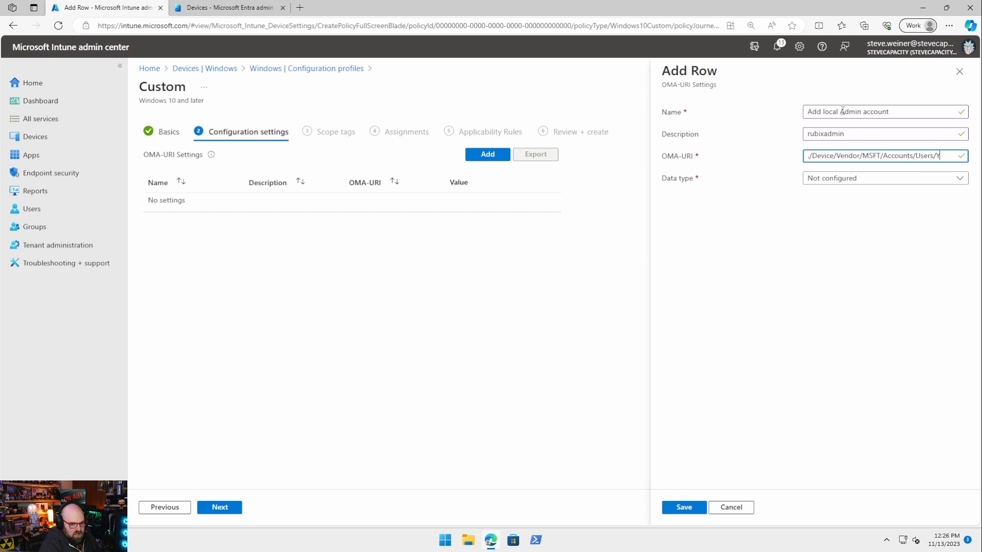
type("YOURUSERNAME/Password")
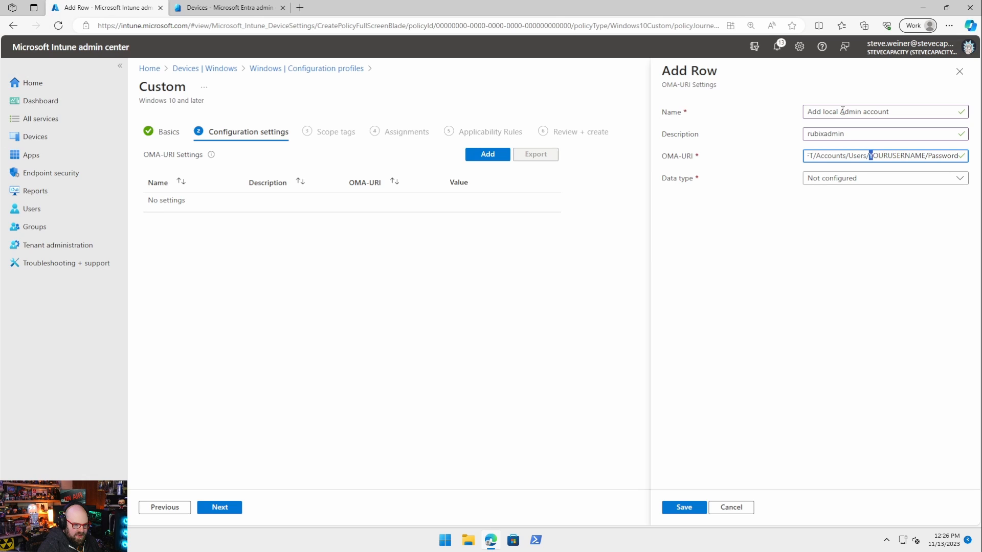
Step: Replace YOURUSERNAME with rubixadmin, set data type String with the password value, and save the row
double_click(898, 156)
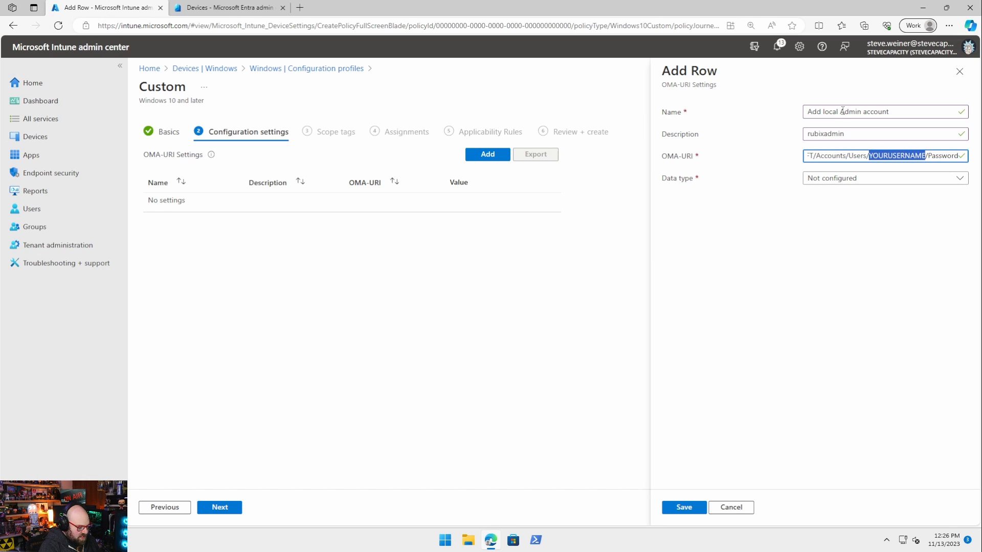
type("rubixadmin")
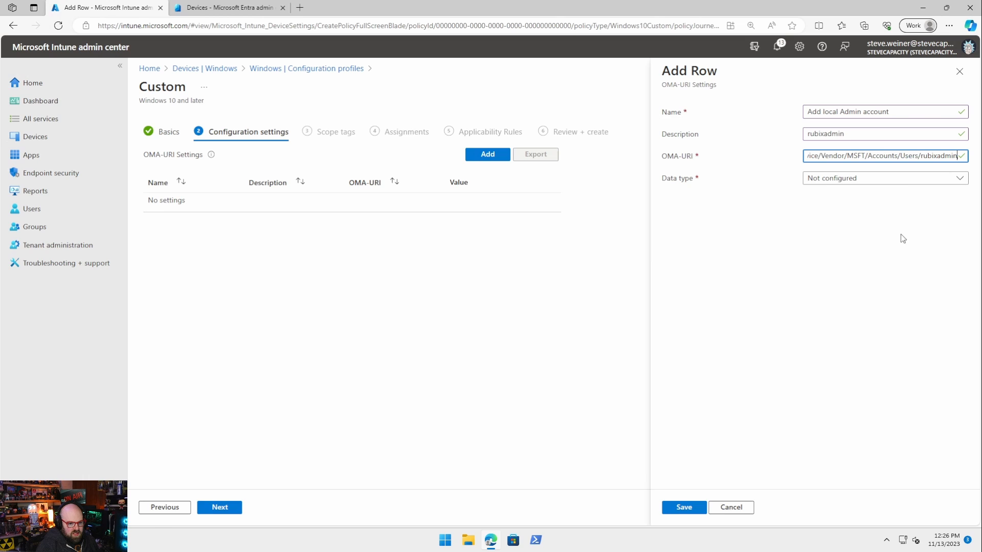
left_click(884, 178)
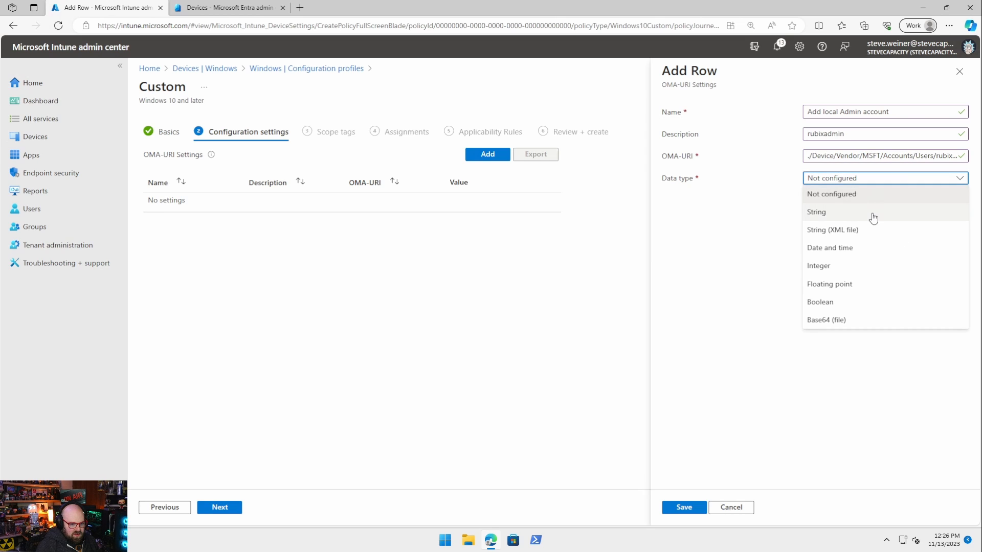
left_click(816, 211)
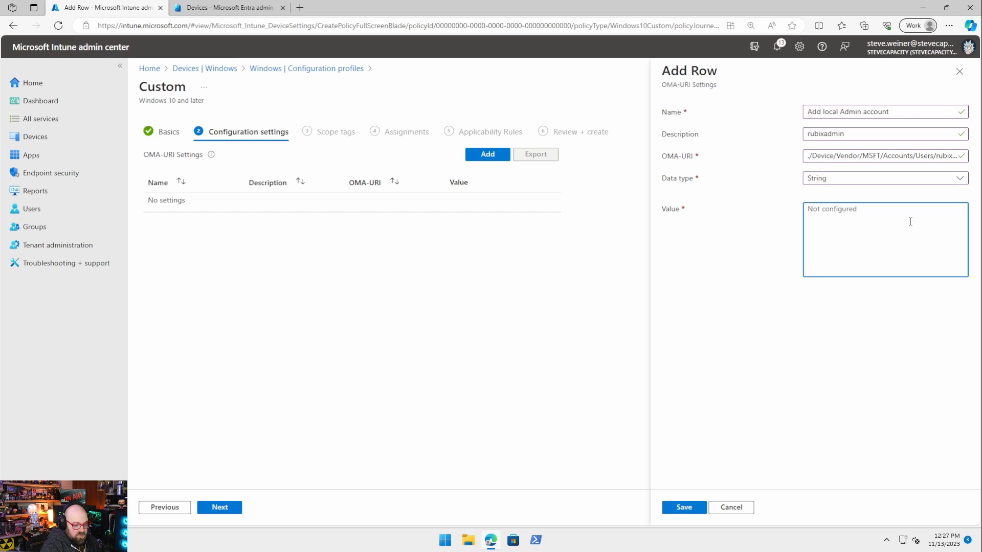
type("password")
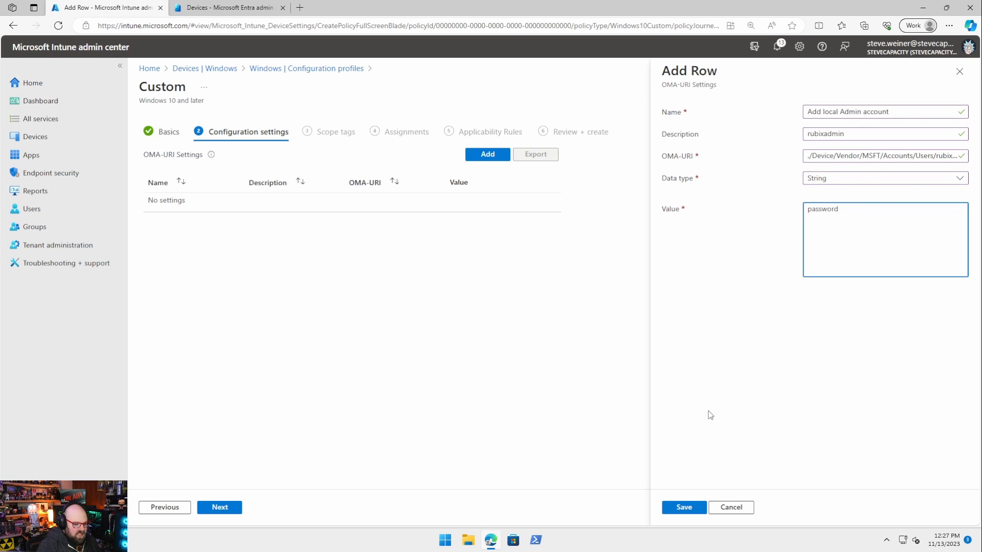
left_click(683, 507)
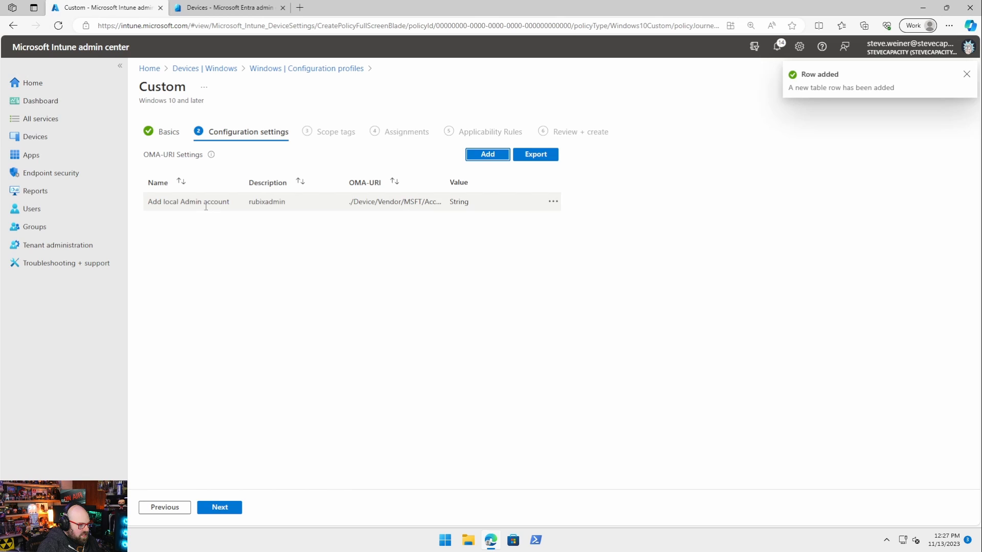
Step: Add a row "Add local account to Administrators group" with OMA-URI ./Device/Vendor/MSFT/Accounts/Users/rubixadmin/LocalUserGroup
left_click(487, 155)
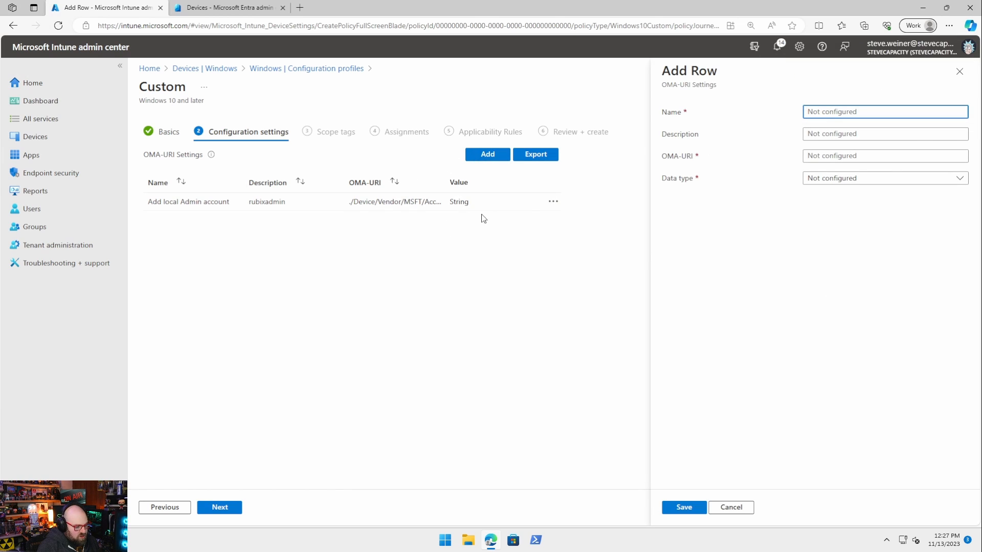
left_click(884, 111)
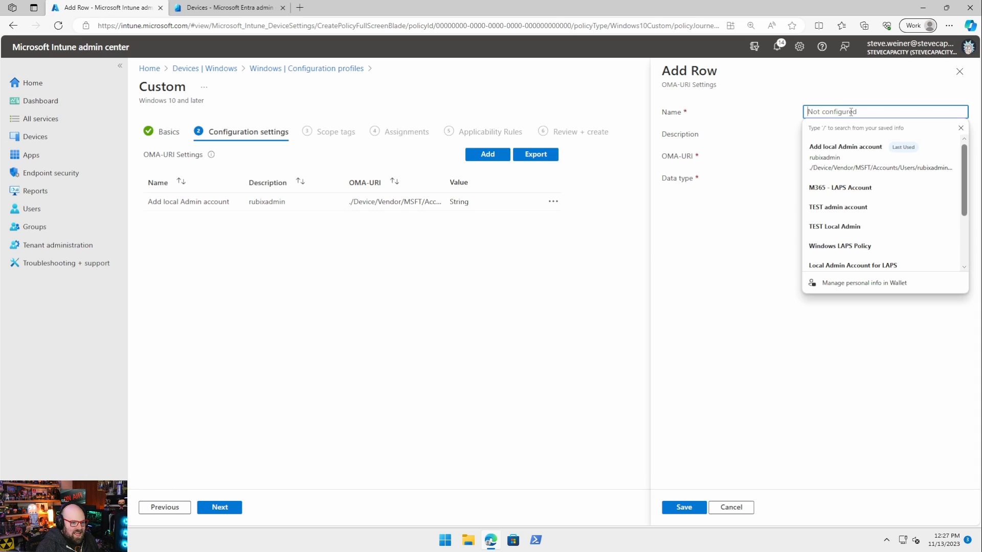
type("A")
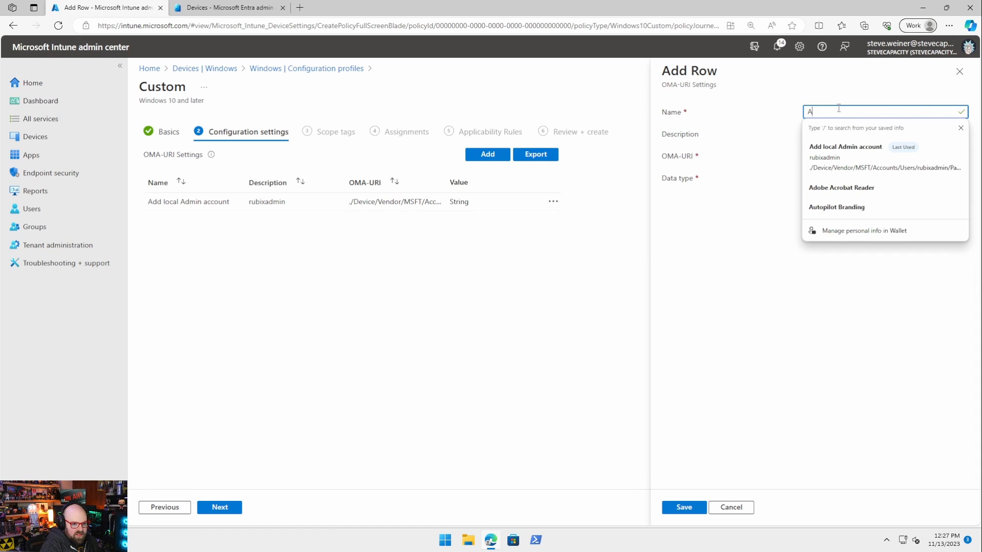
type("Add local ad")
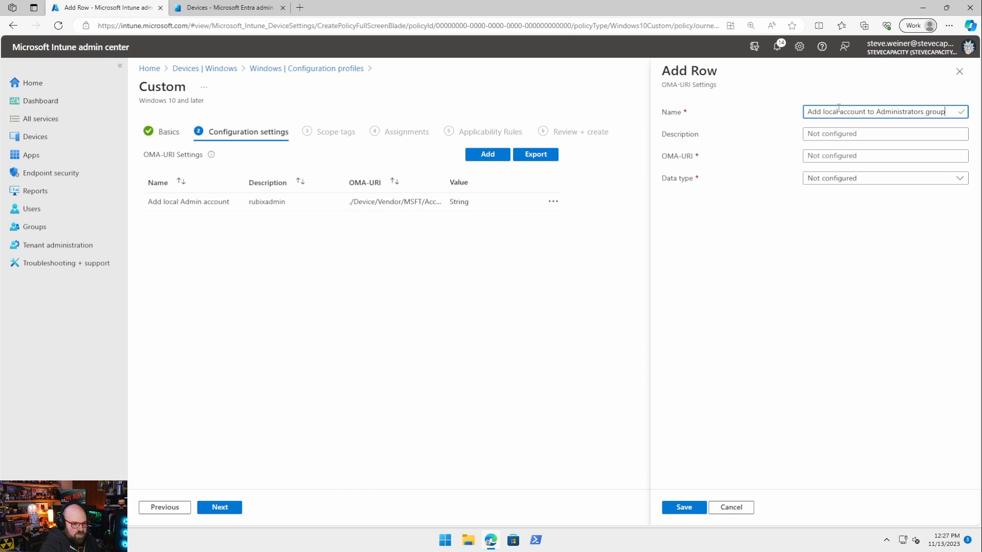
left_click(884, 156)
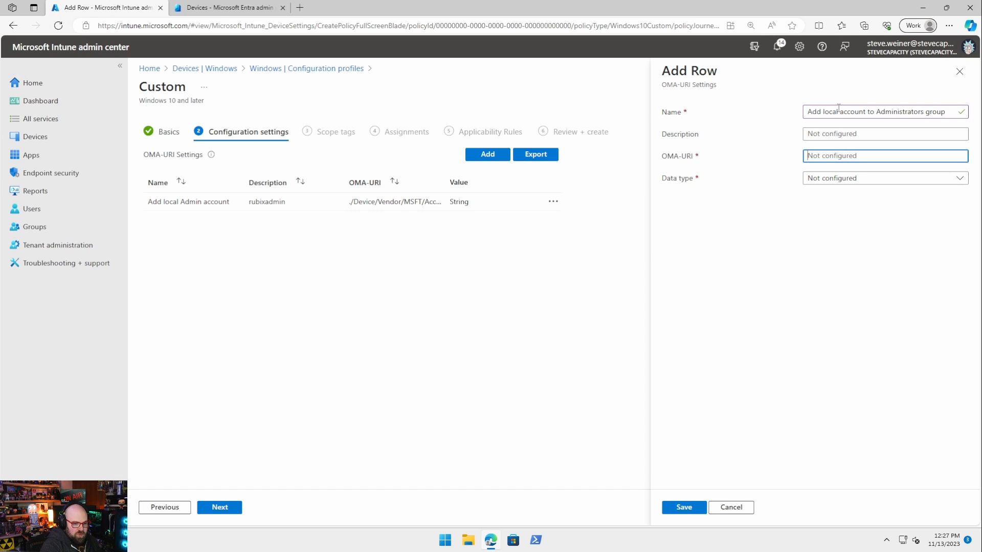
type("./Device/Vendor/MSFT")
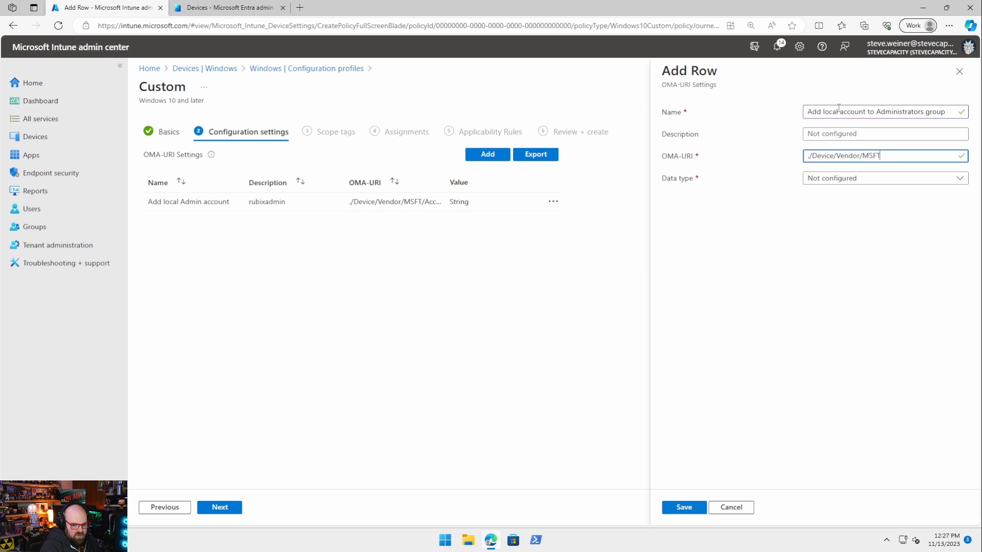
type("/Accounts/U")
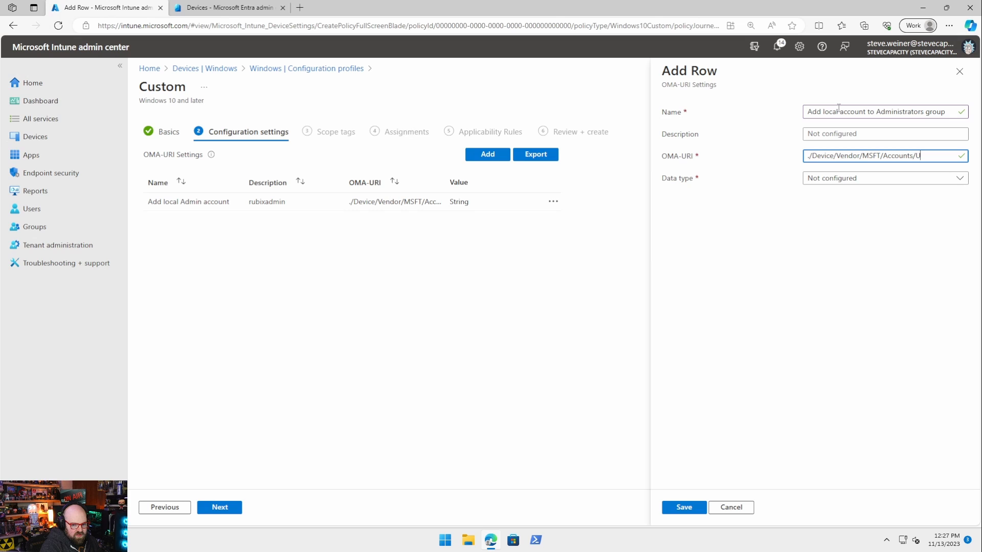
type("sers/rubix")
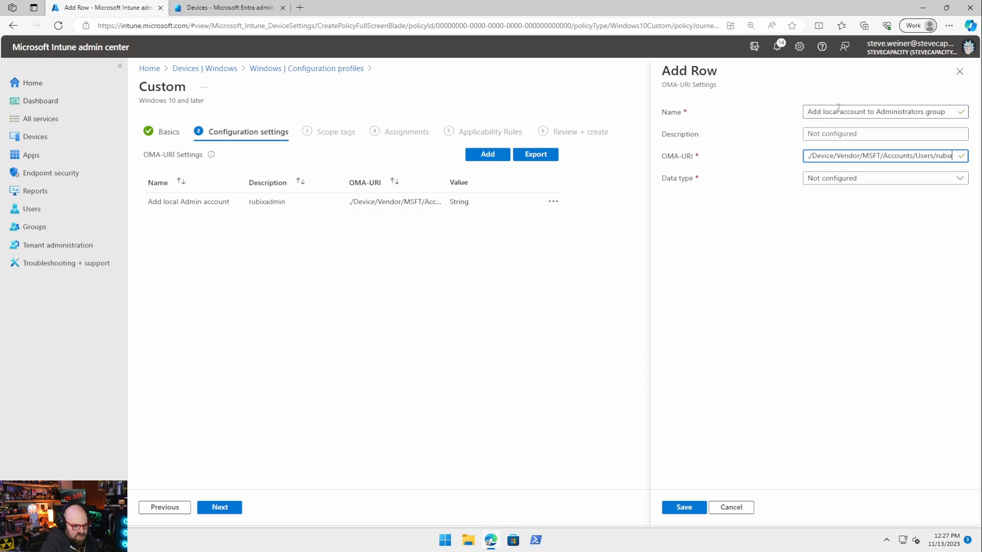
type("admin")
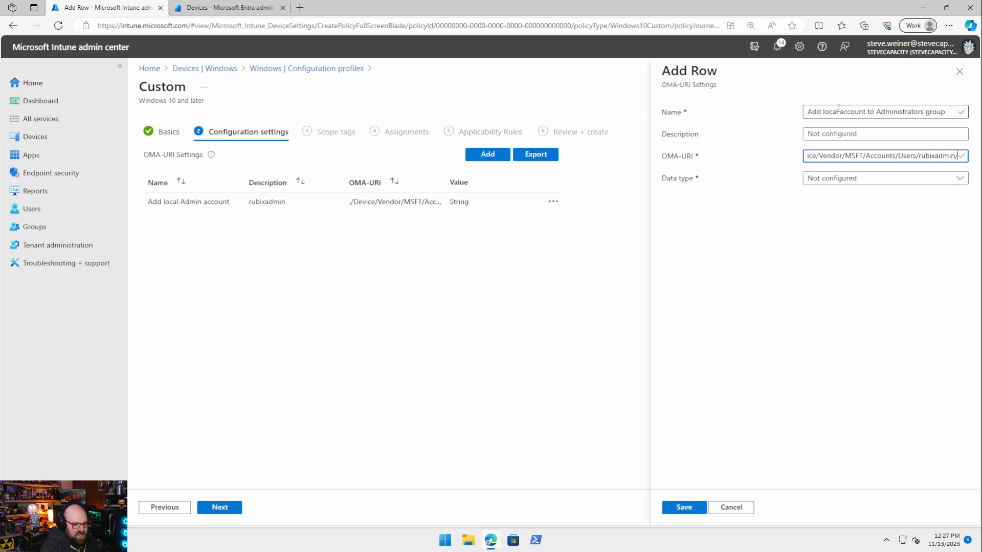
type("/LocalUserGroup")
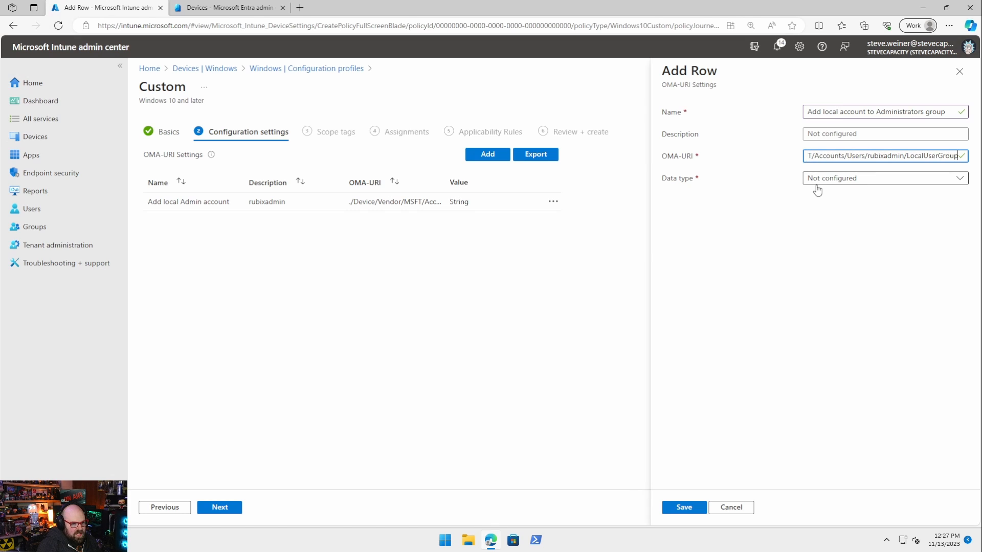
Step: Set the row's data type to Integer with value 2 and save it
left_click(882, 178)
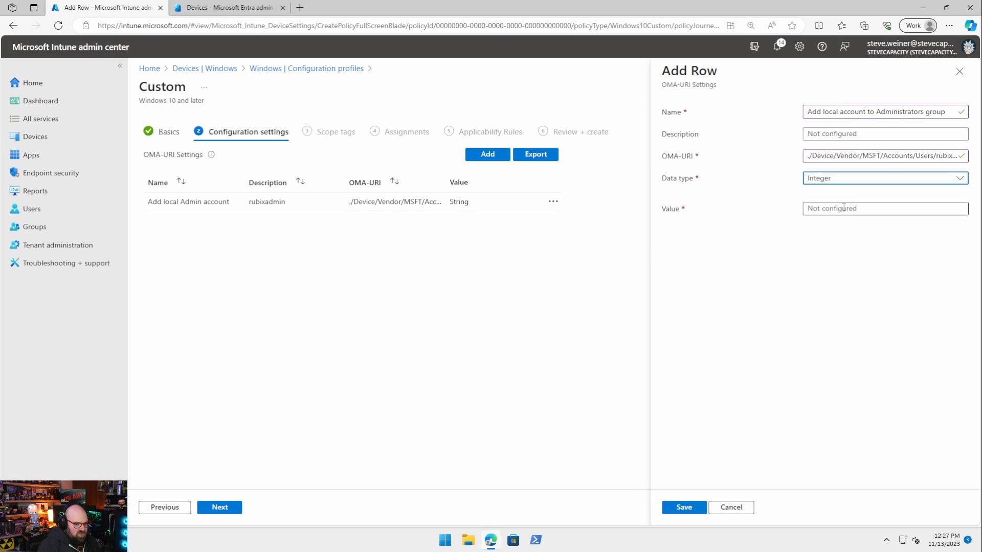
type("2")
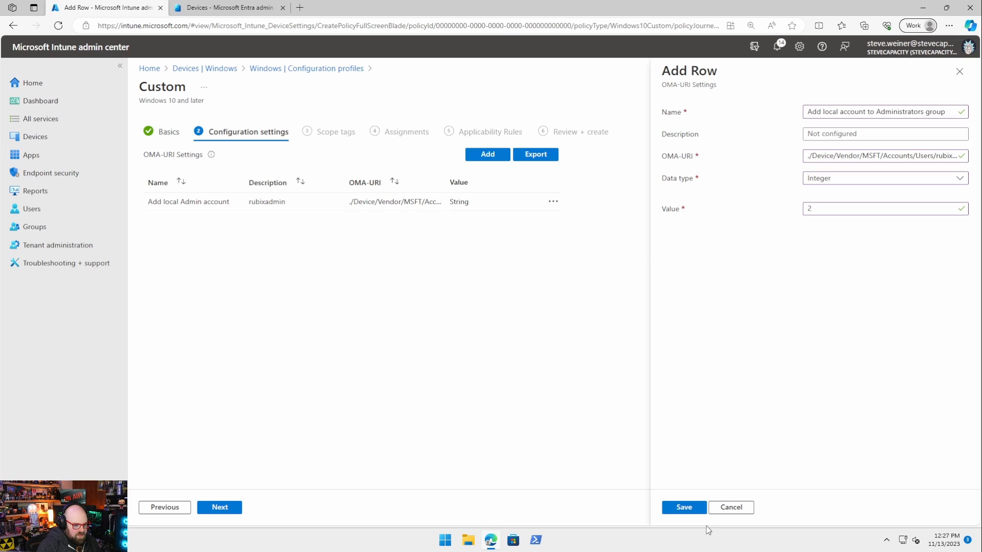
left_click(683, 507)
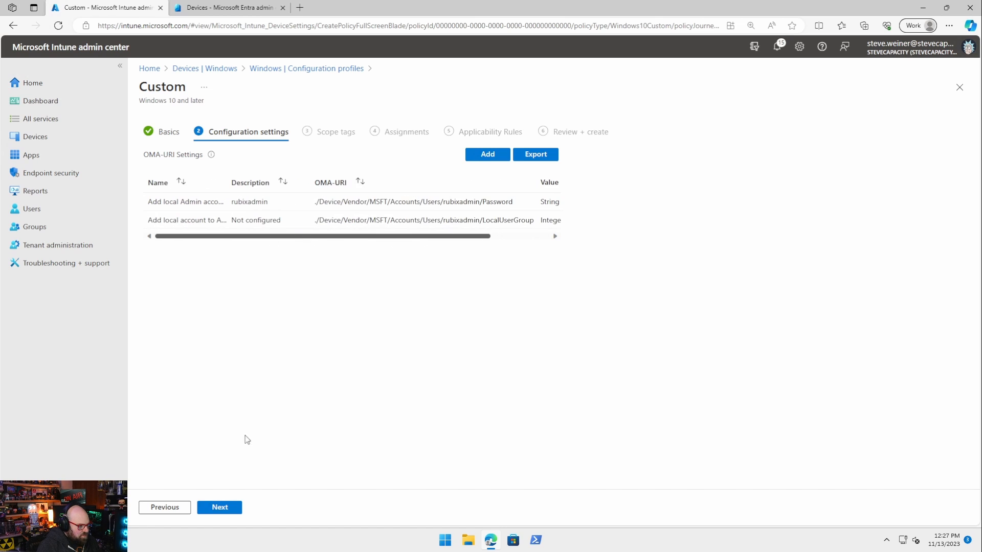
Step: Advance past Scope tags to Assignments, where All devices is included
left_click(218, 507)
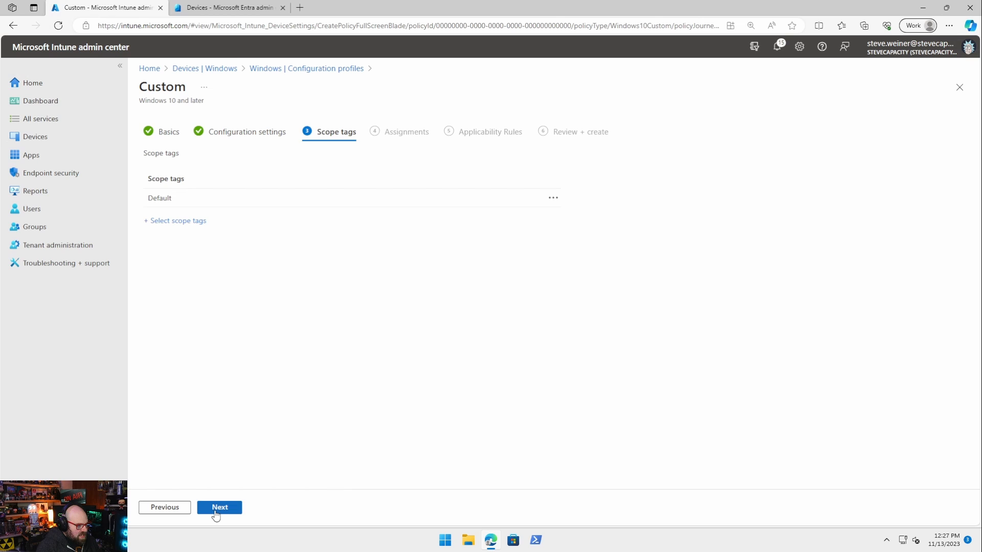
left_click(219, 507)
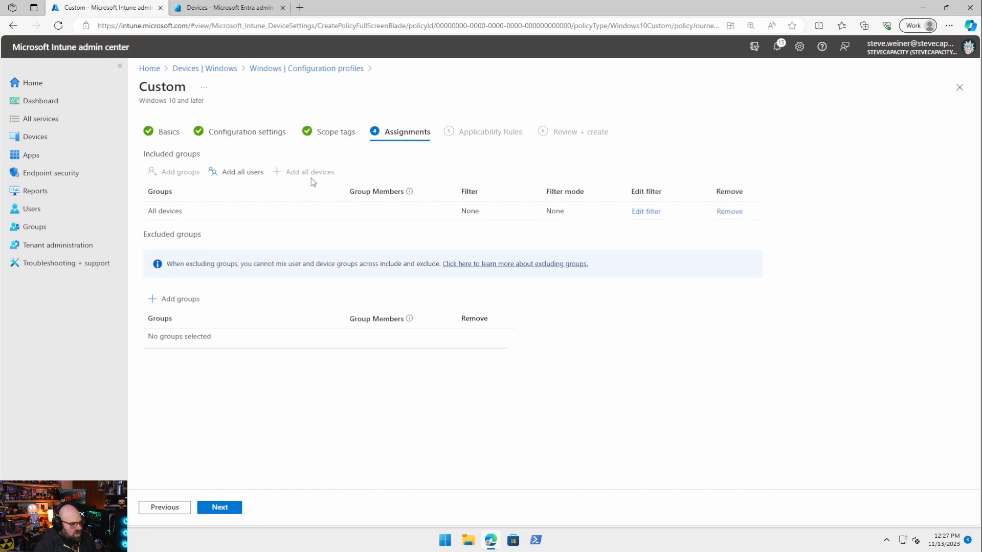
mouse_move(366, 524)
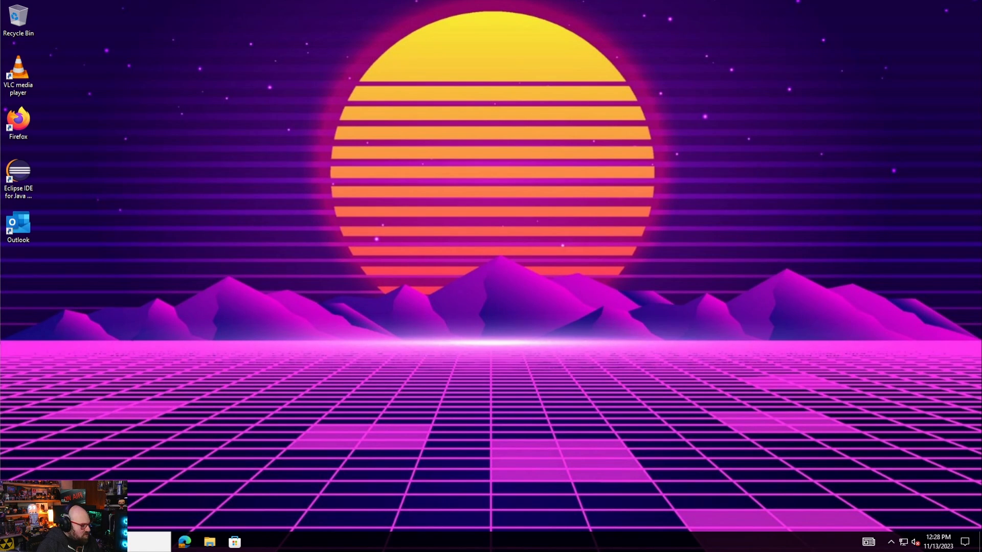
Step: Search Start for lusrmgr, dismiss the accidental Bing results, and launch Local Users and Groups
left_click(147, 542)
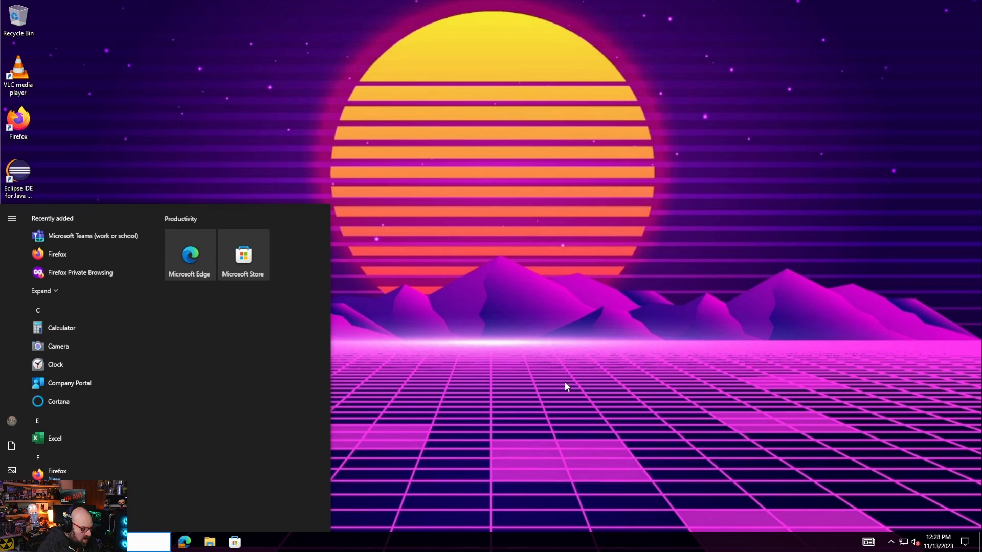
type("lsusrmgr.ms")
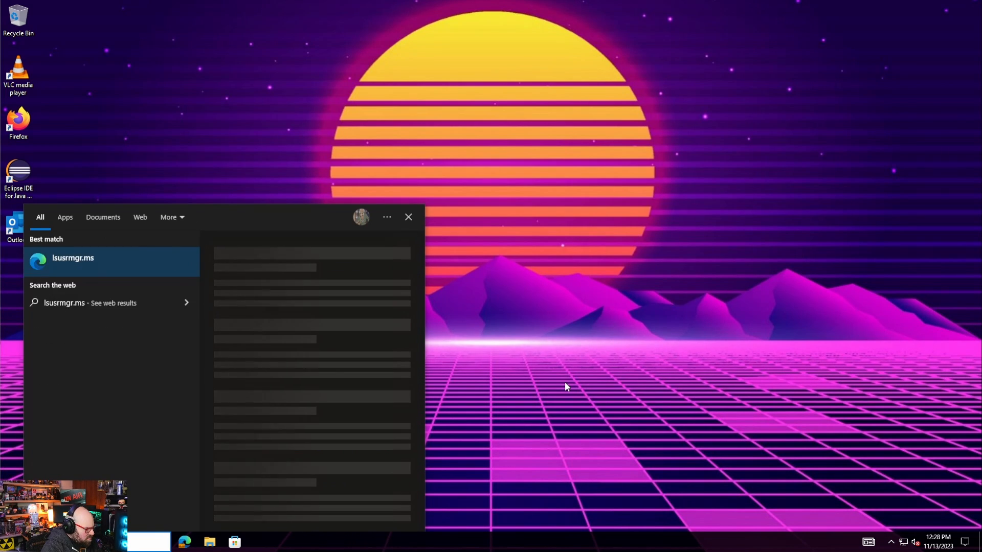
left_click(72, 258)
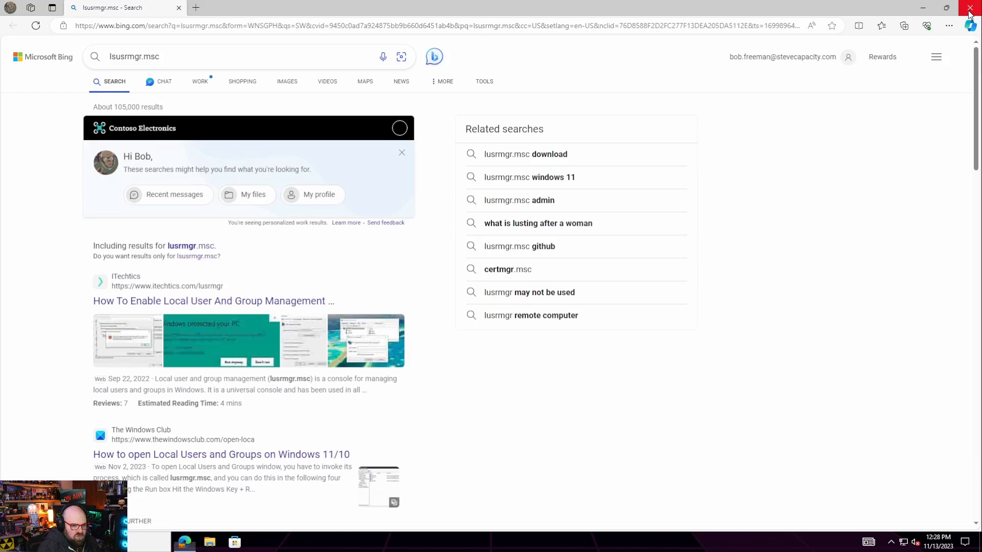
left_click(969, 7)
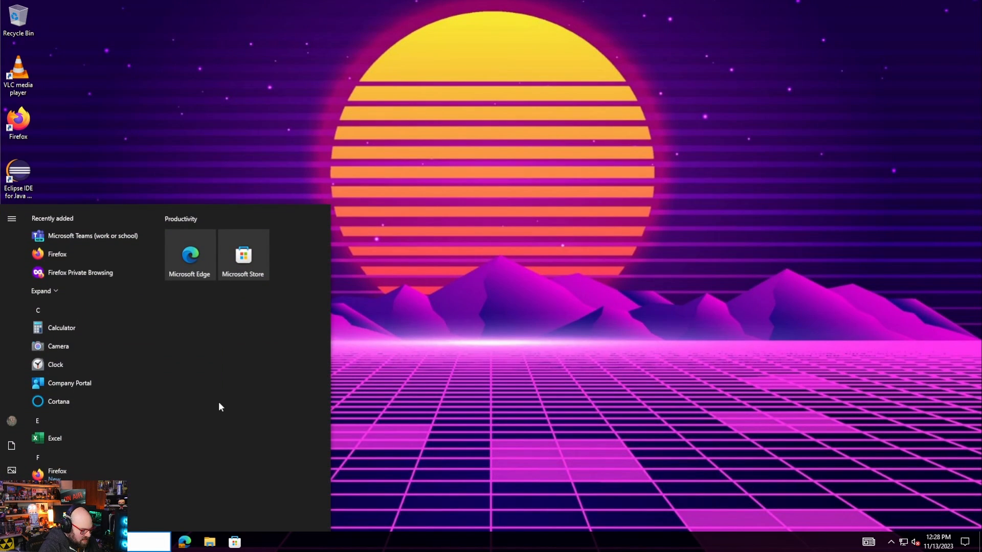
type("lusrmgr")
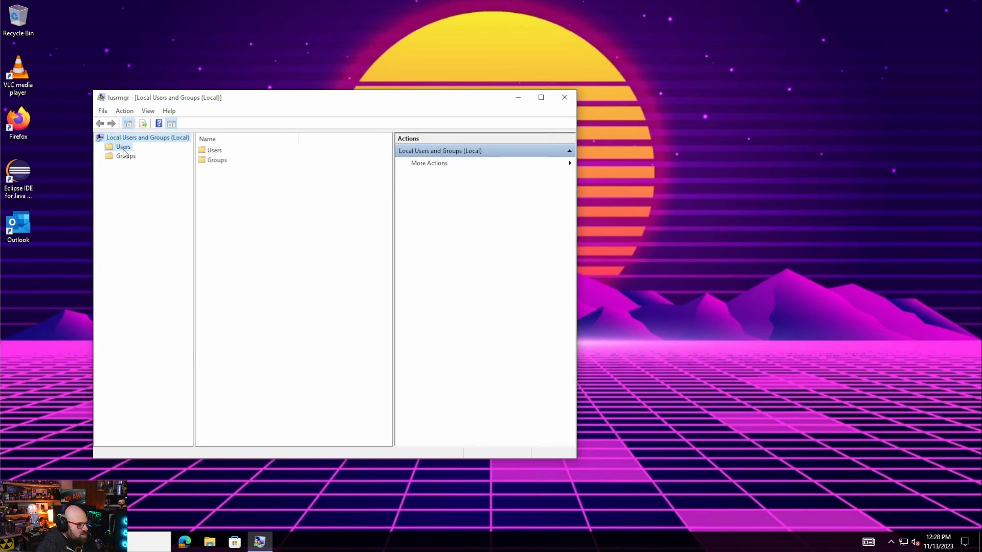
Step: View the rubixadmin account's properties under Users, then close the console
left_click(123, 146)
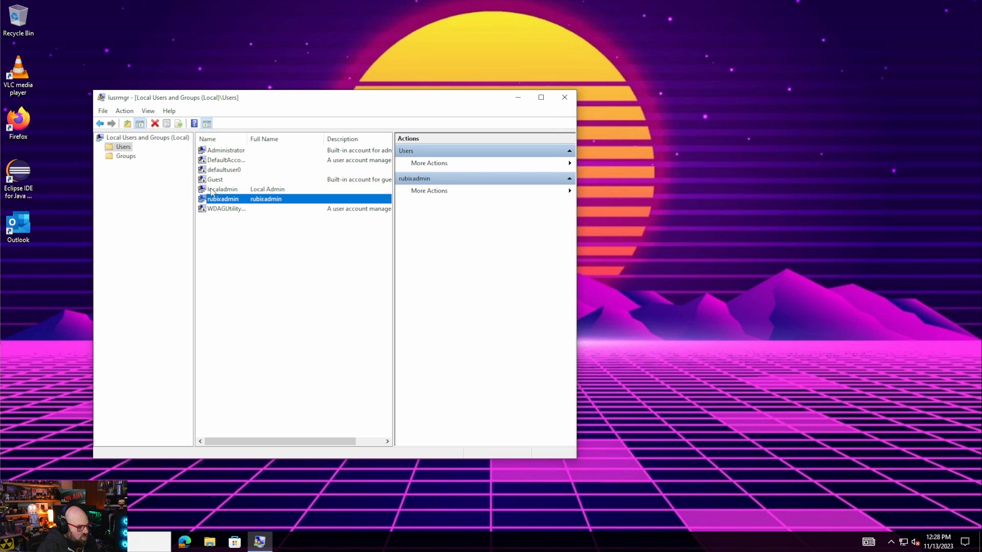
right_click(251, 198)
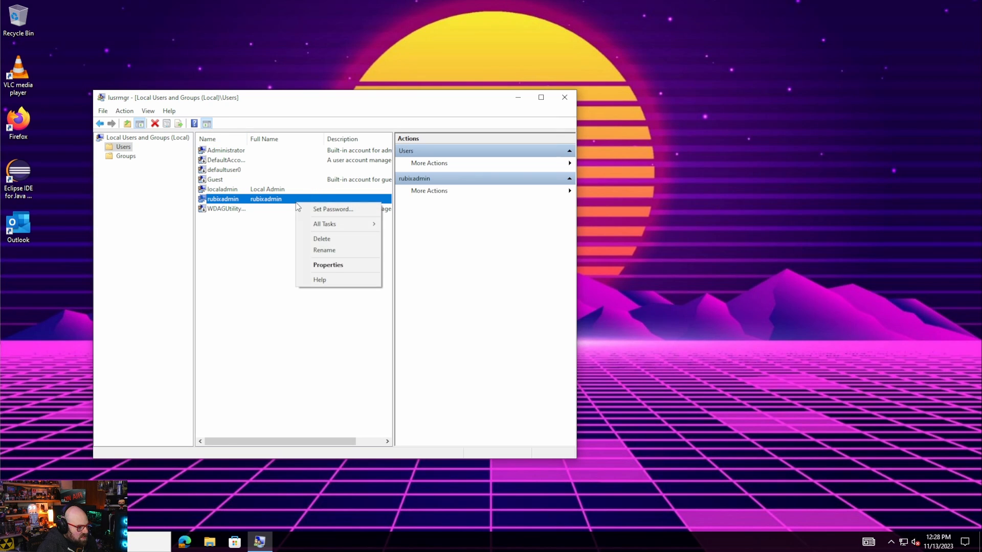
left_click(328, 264)
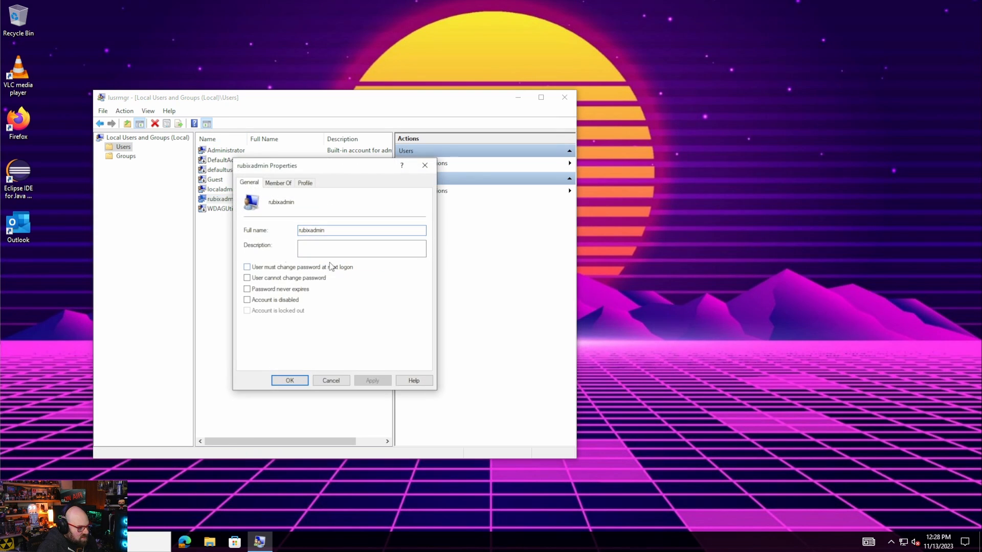
left_click(277, 182)
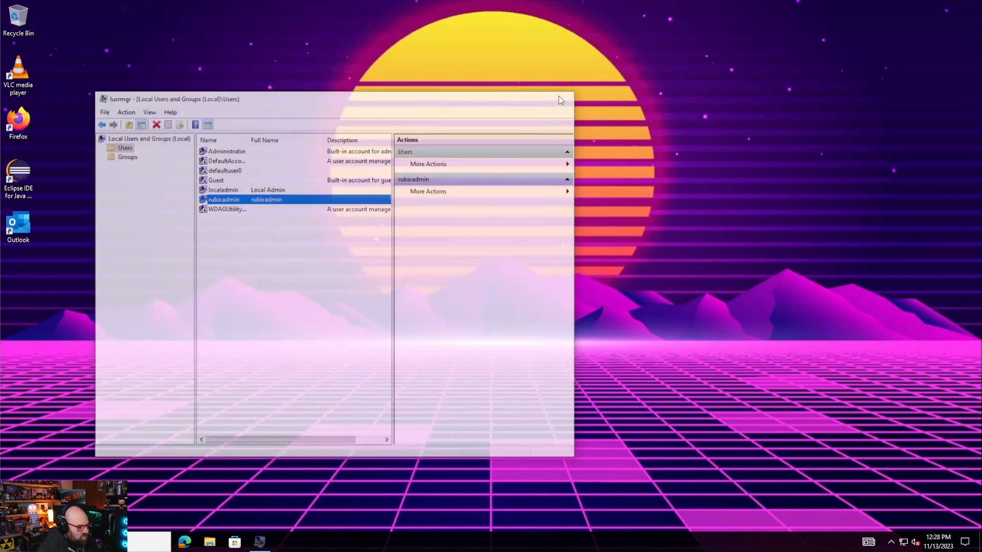
left_click(563, 100)
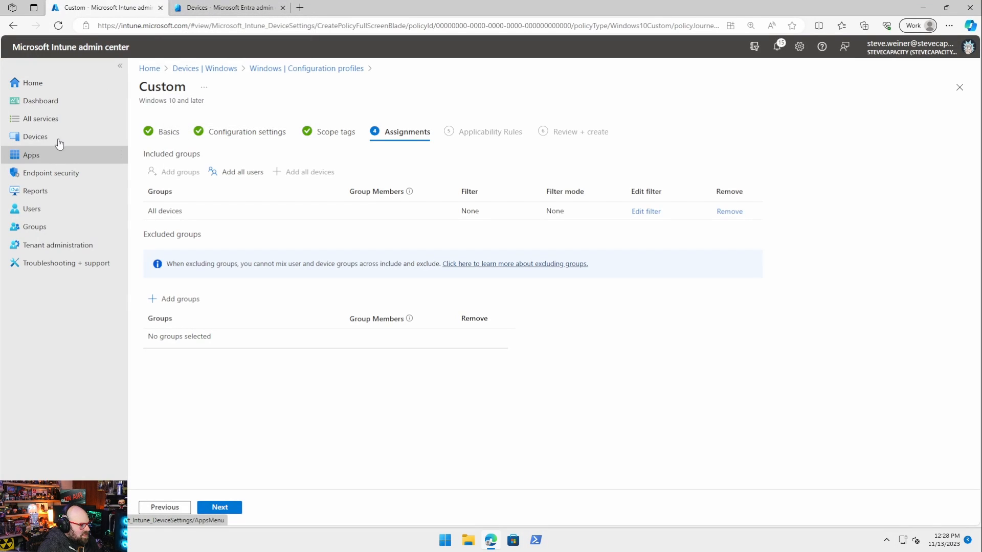
Step: Leave the profile wizard and review the Windows LAPS Policy's All Devices assignment under Account protection
left_click(34, 136)
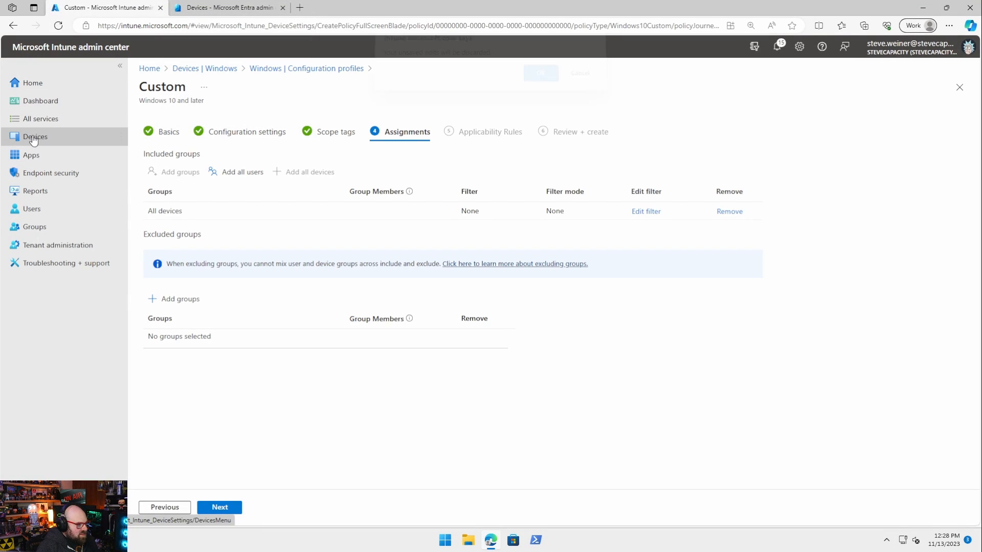
left_click(34, 136)
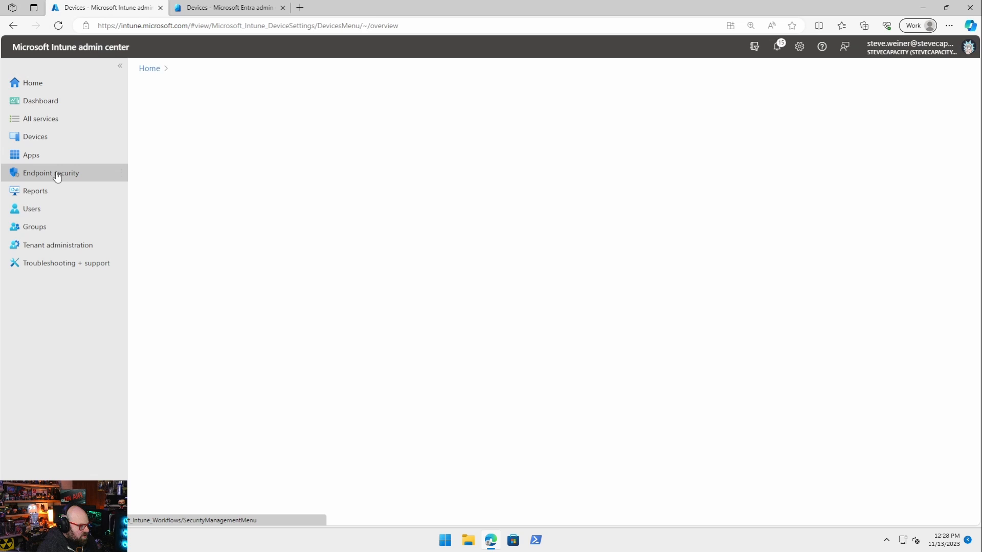
left_click(51, 173)
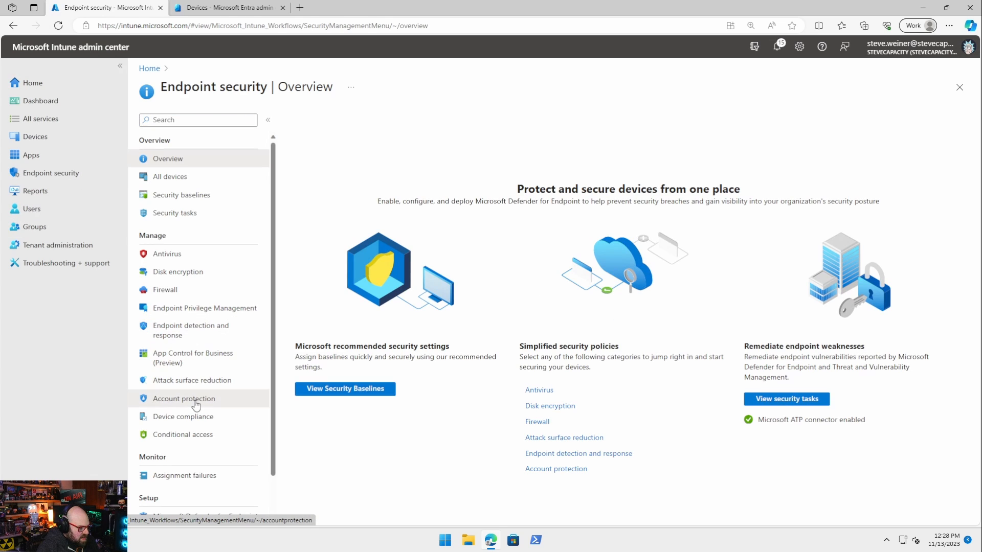
left_click(183, 398)
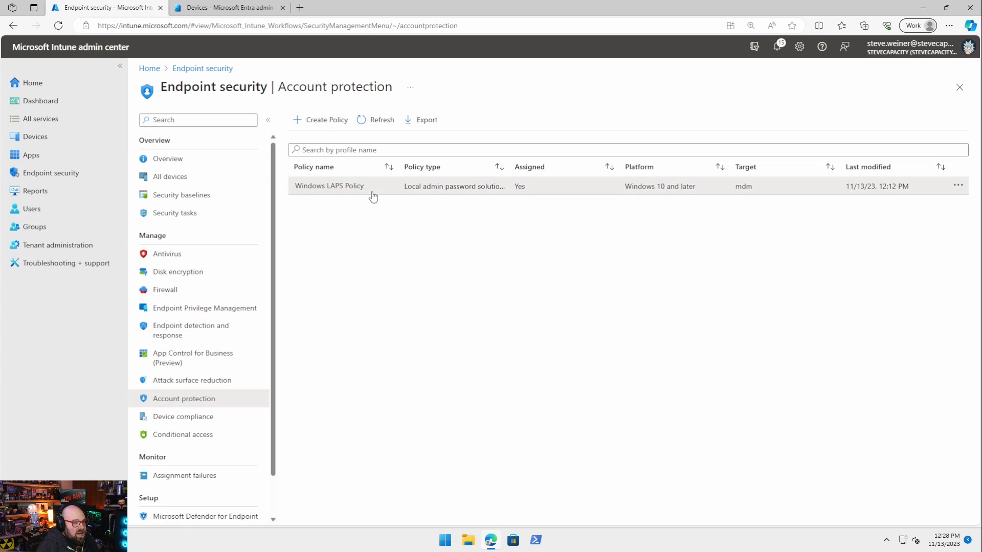
left_click(328, 186)
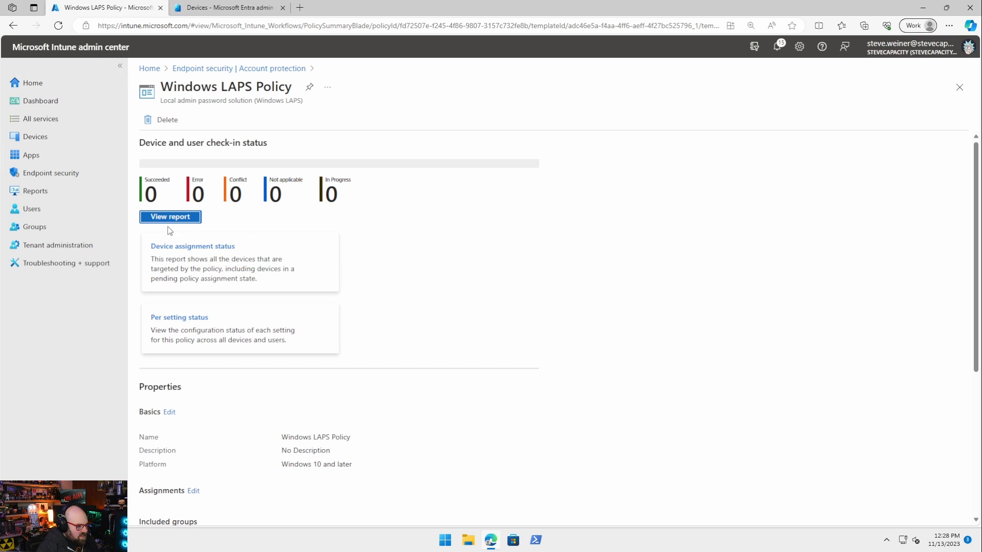
scroll("down", 3)
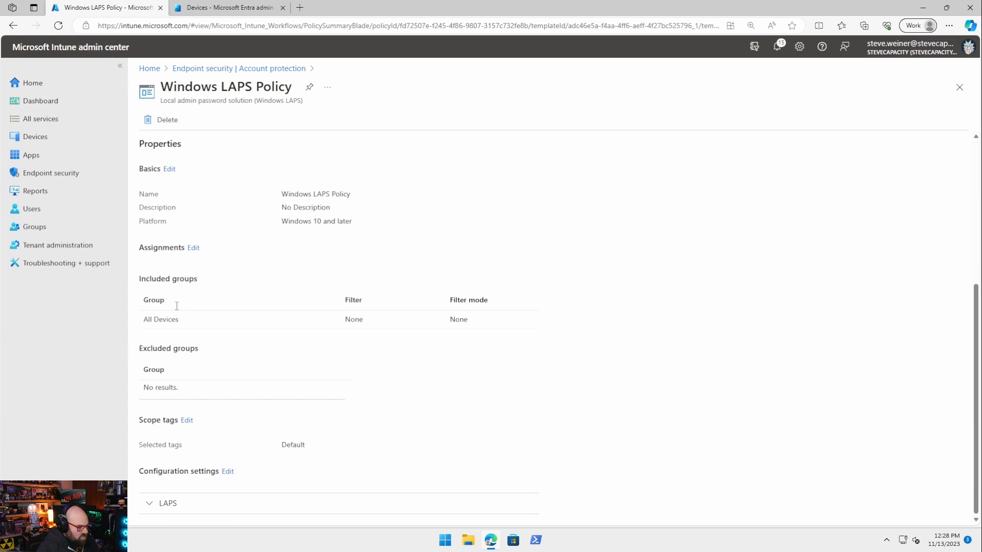
left_click(227, 471)
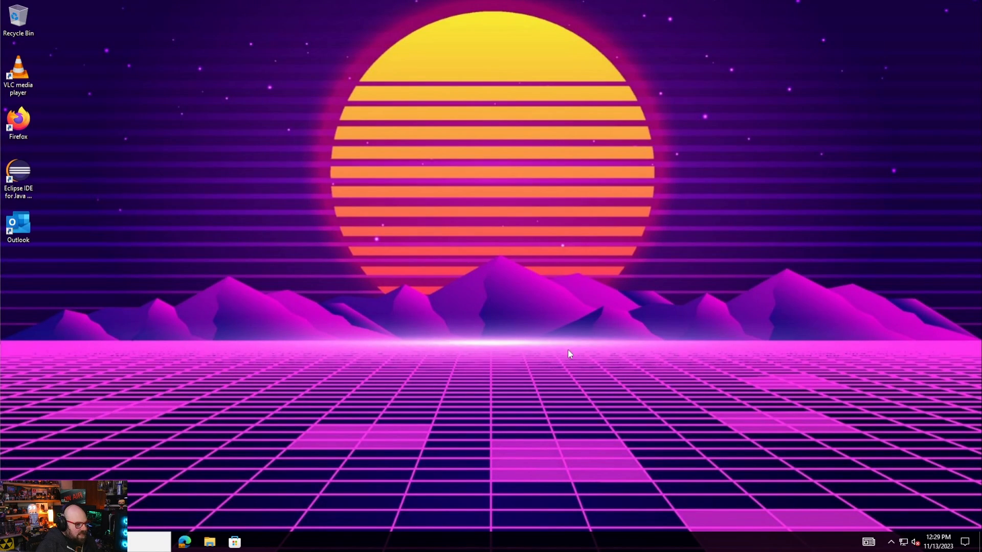
mouse_move(274, 406)
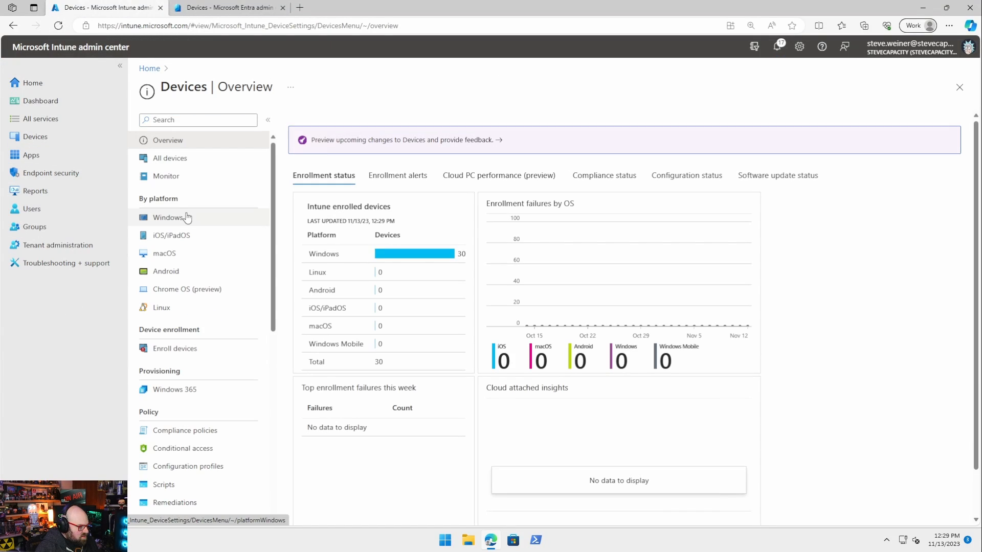
left_click(168, 216)
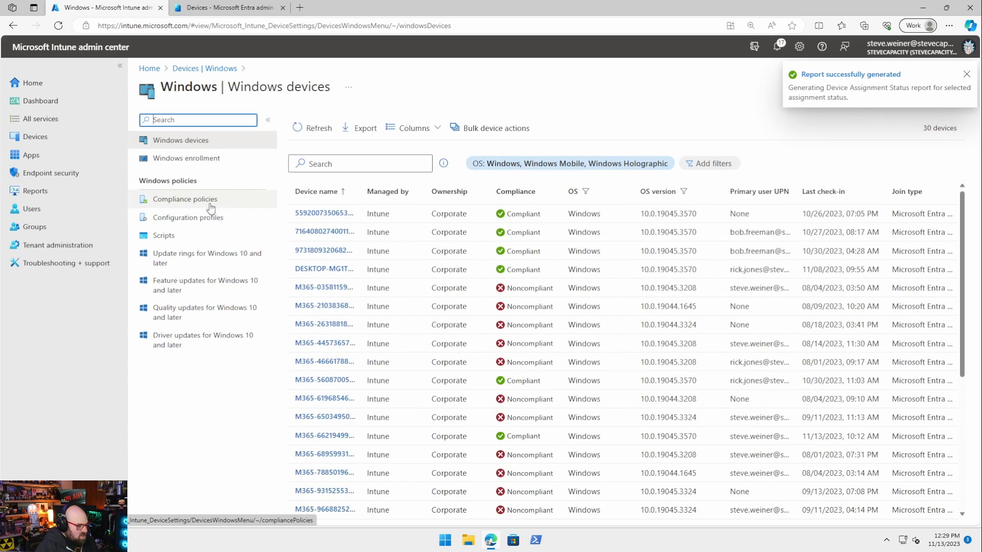
type("0196")
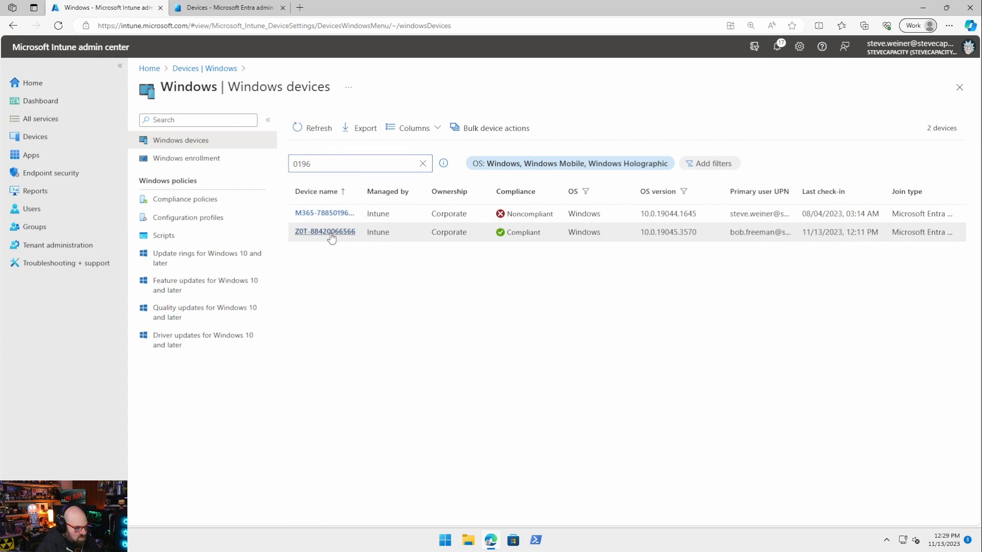
left_click(326, 233)
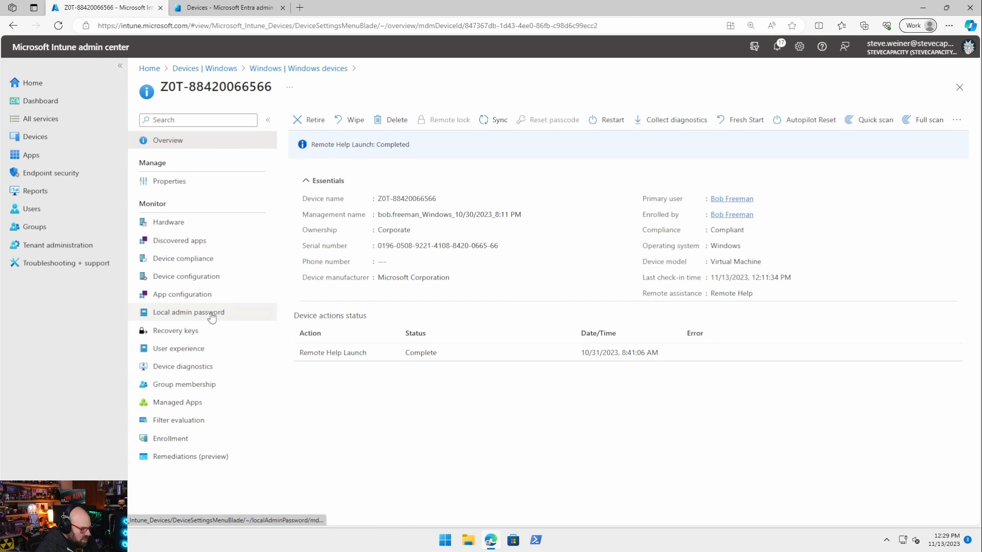
left_click(188, 311)
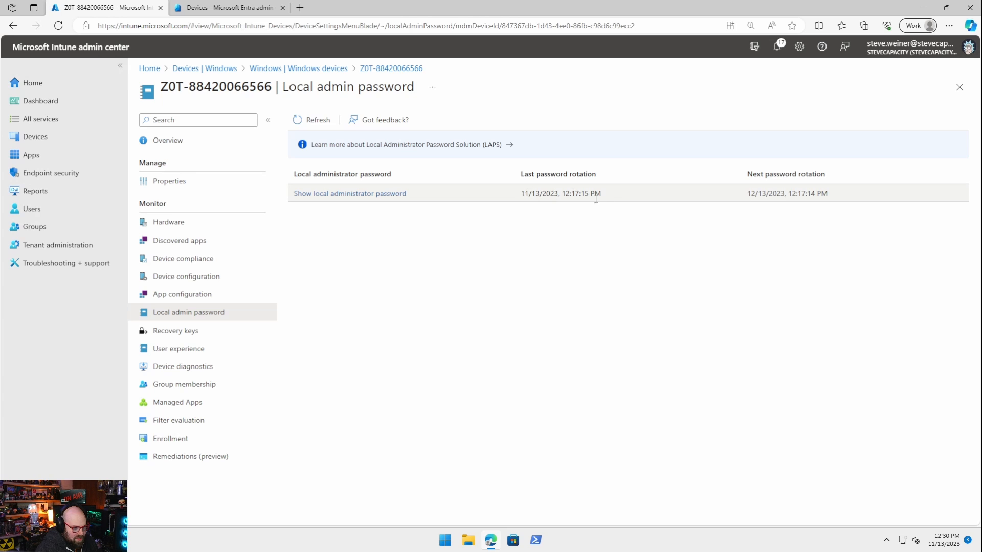
Step: Reveal the rubixadmin local administrator password, then switch to the Entra admin center
left_click(350, 194)
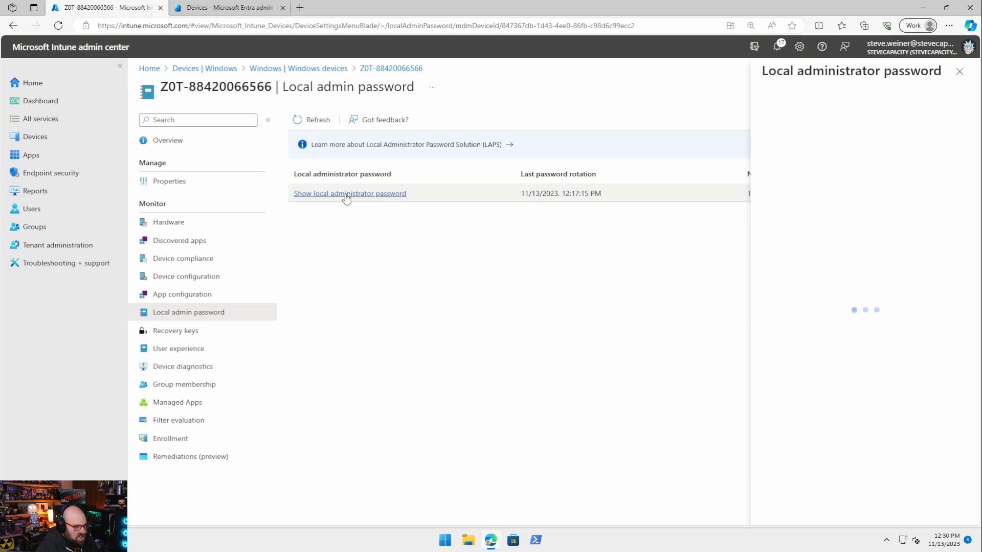
left_click(350, 193)
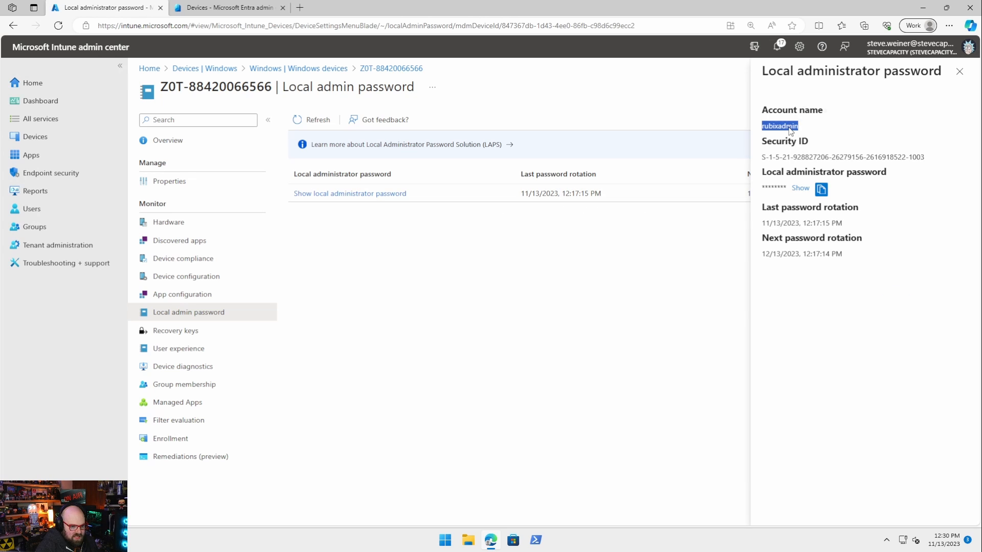
left_click(800, 188)
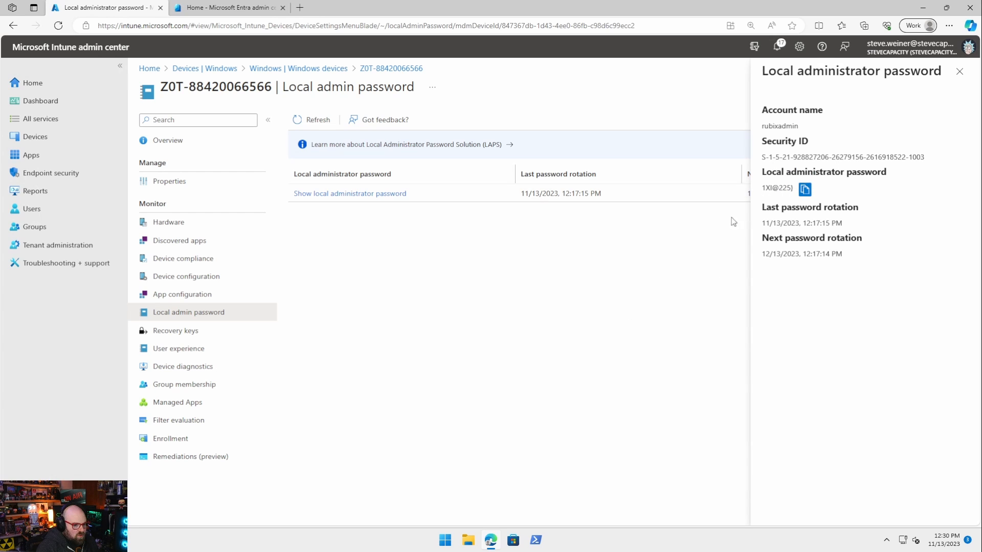
left_click(225, 7)
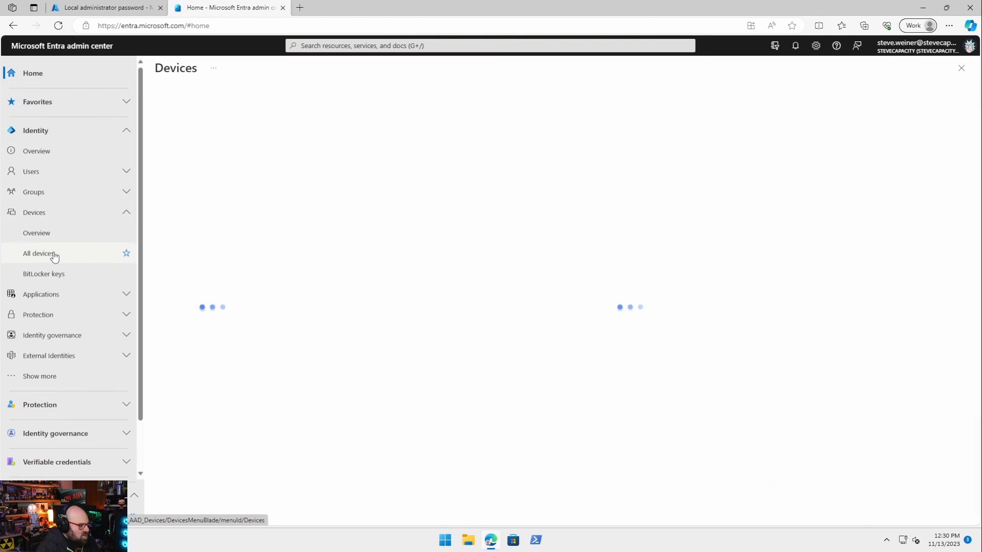
left_click(40, 253)
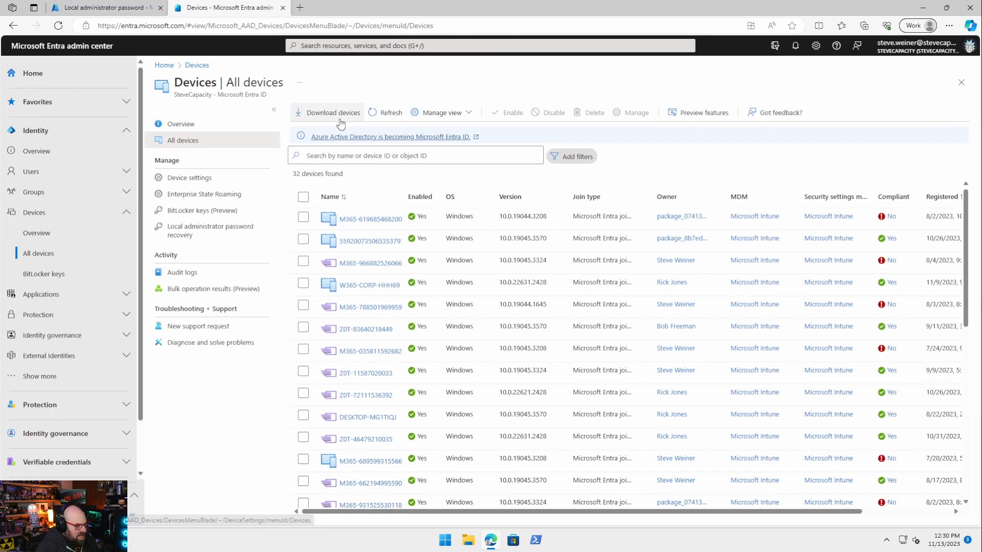
left_click(210, 230)
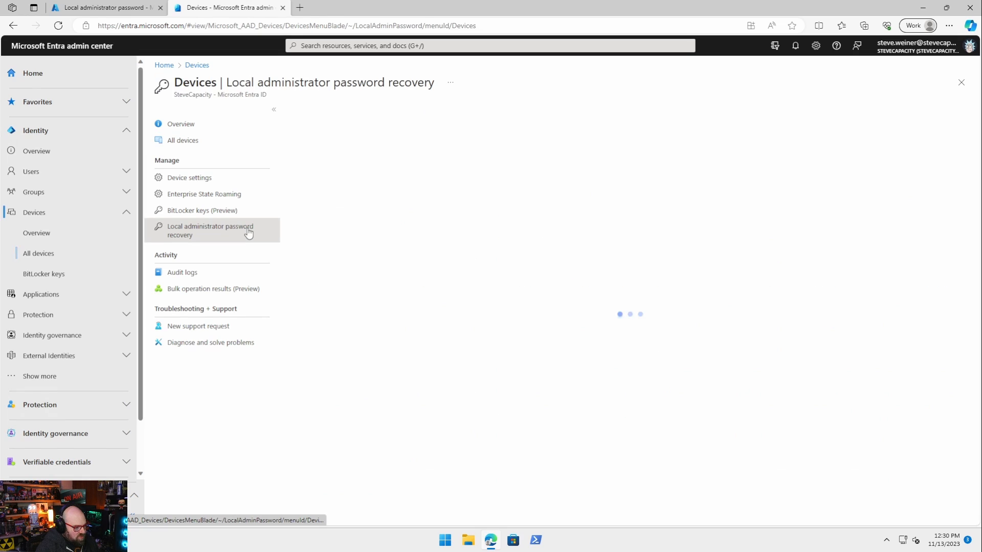
left_click(210, 230)
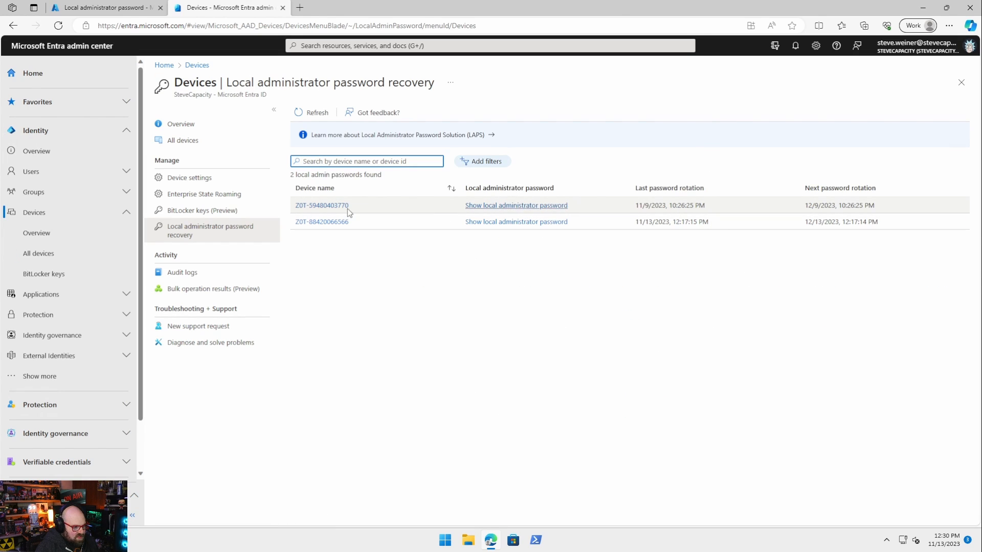
left_click(516, 204)
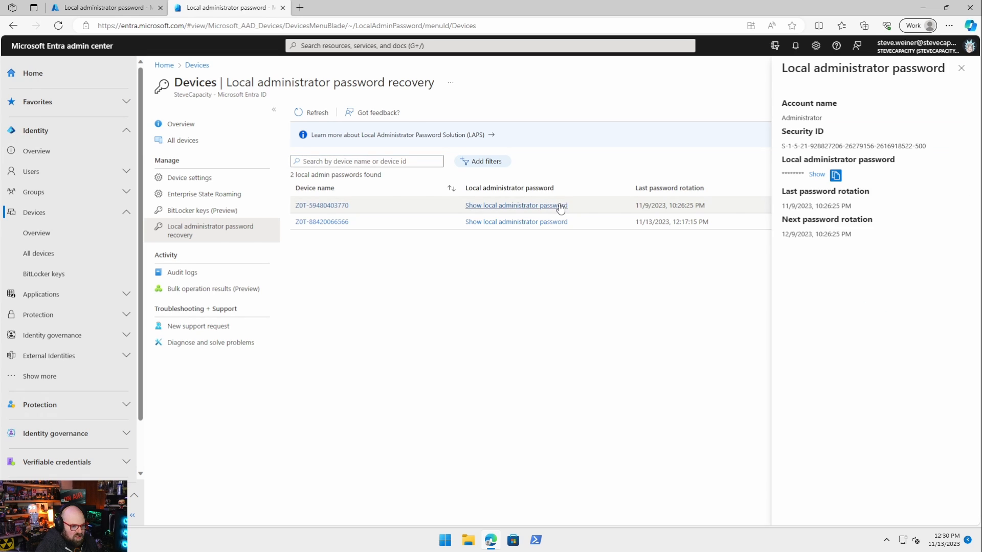
double_click(801, 117)
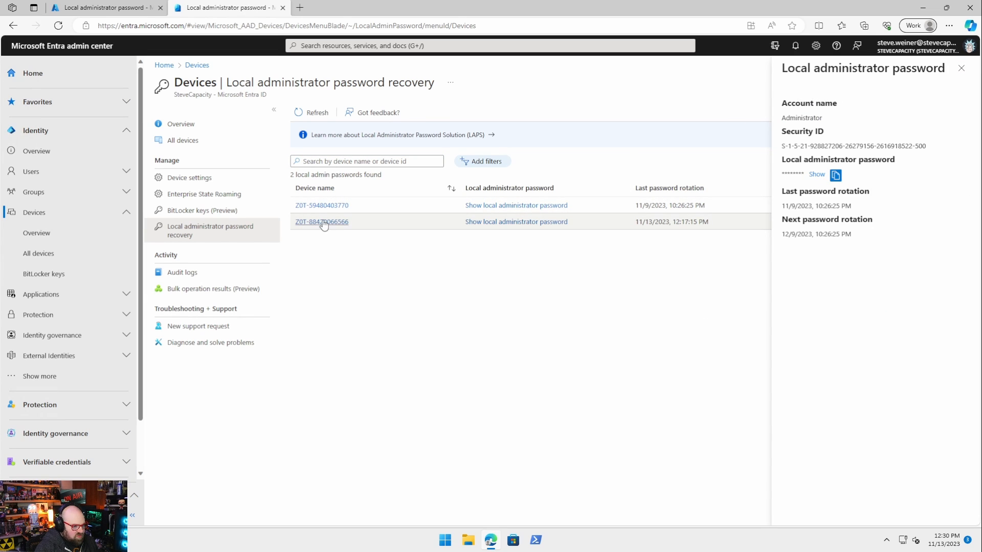
left_click(321, 221)
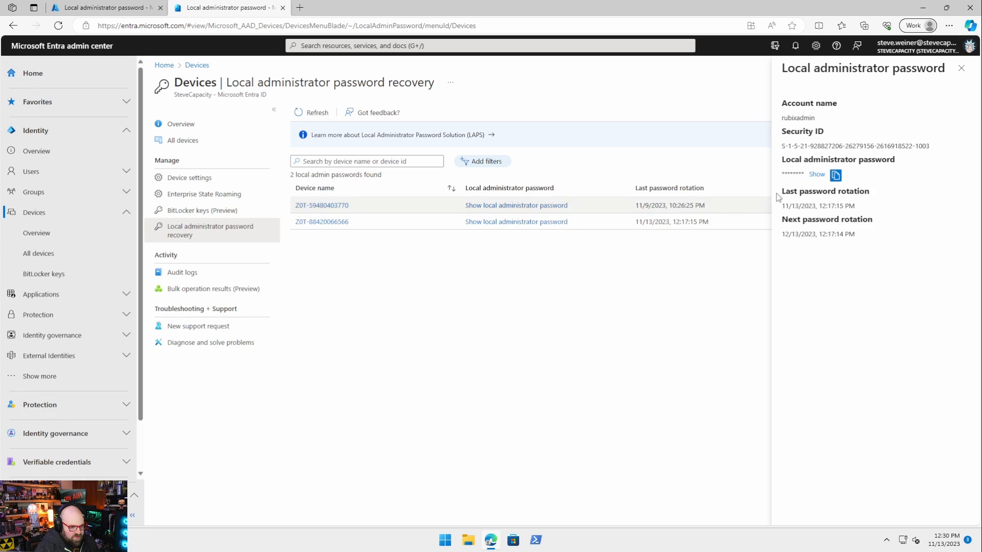